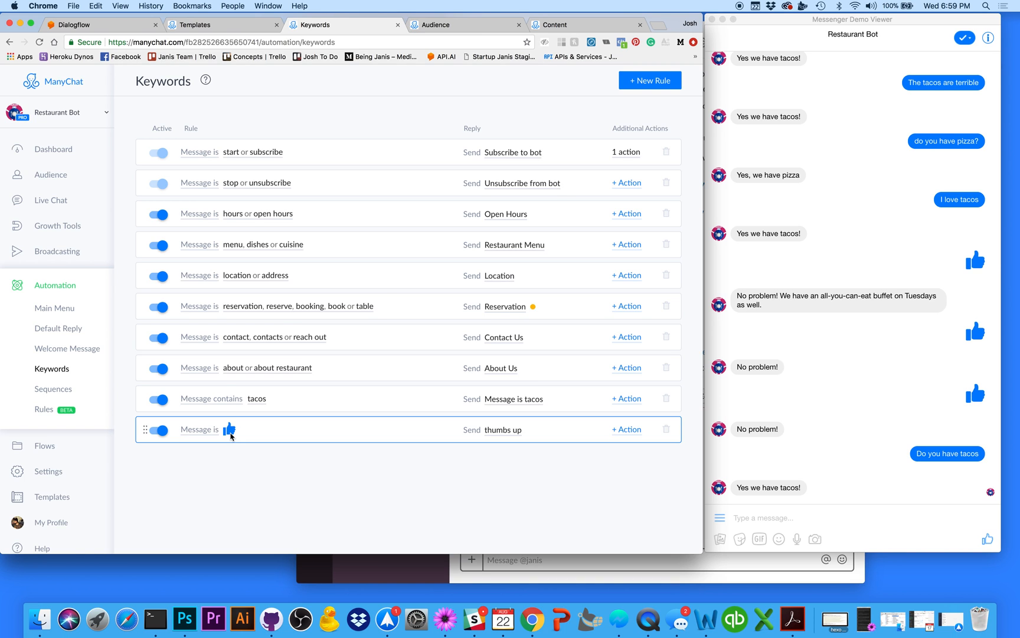
mouse_move(201, 438)
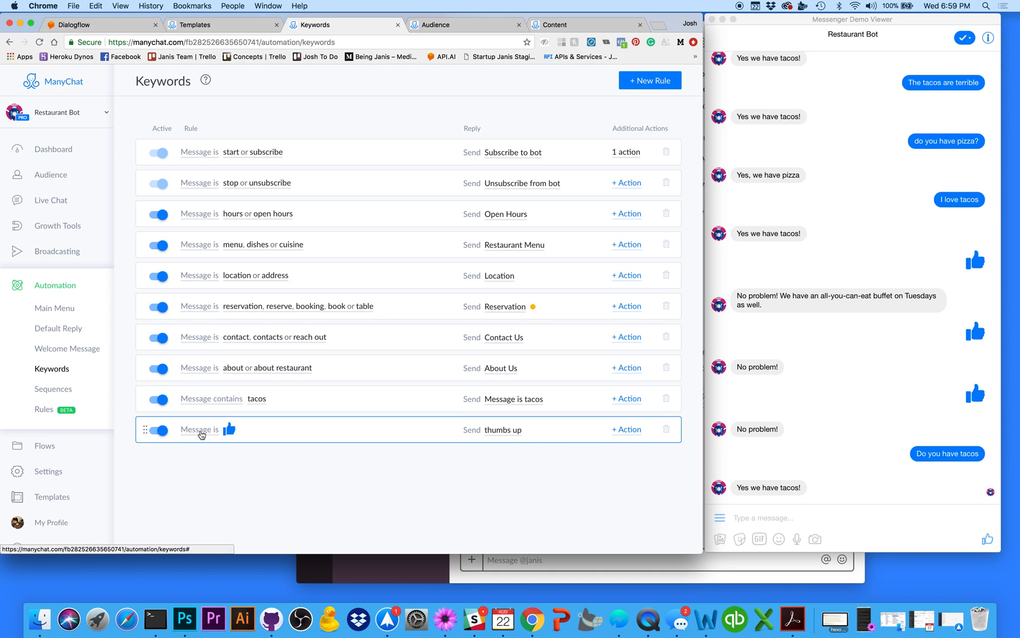
View the thumbs-up rule's matching options and dismiss them unchanged
left_click(198, 429)
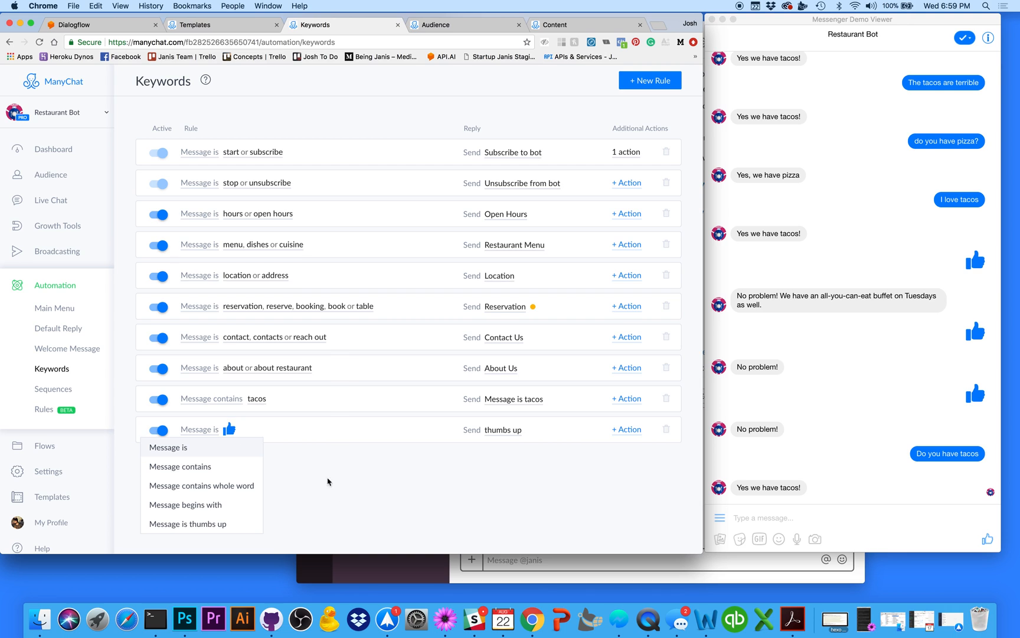
left_click(342, 502)
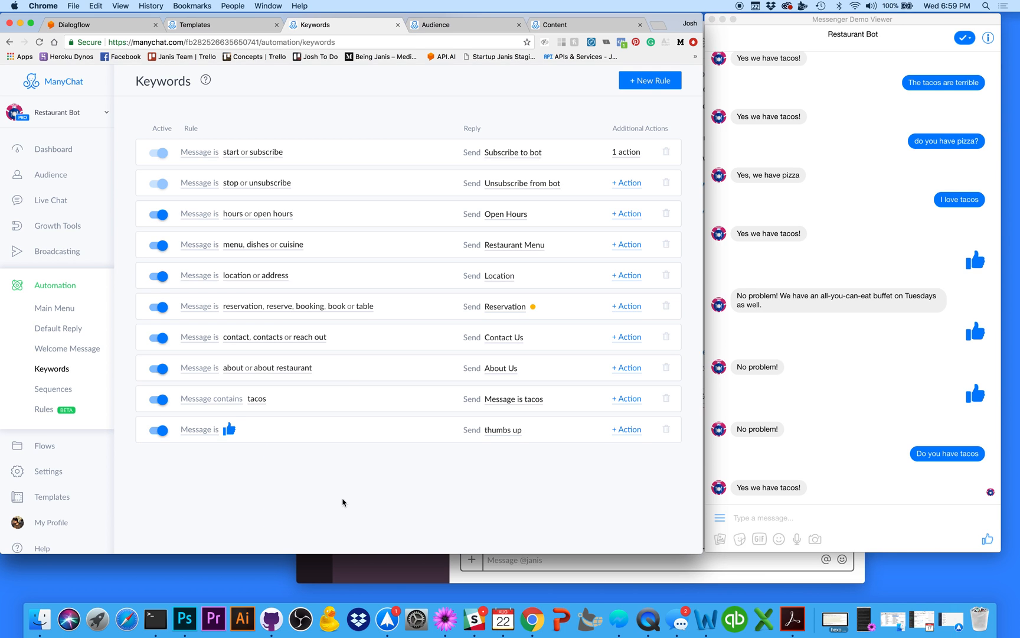
mouse_move(550, 496)
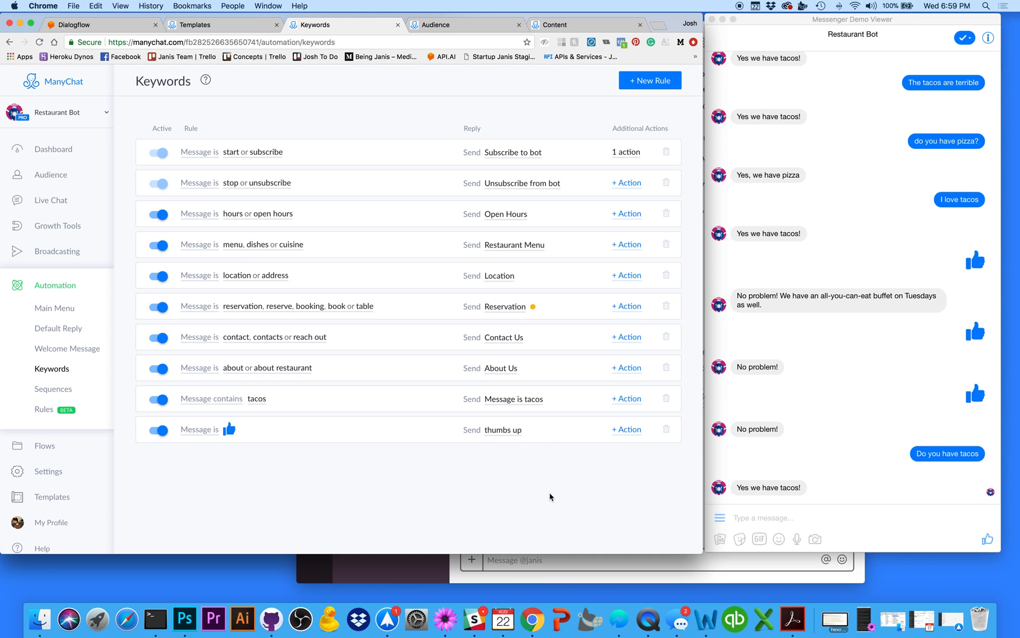
mouse_move(490, 489)
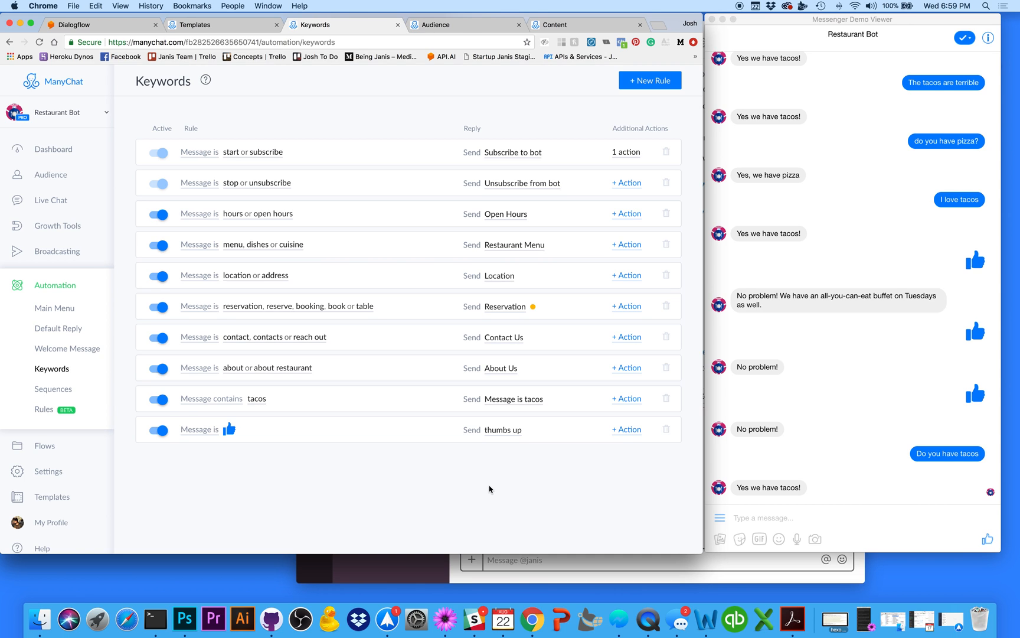
Inspect the Set Custom Field action (event = thumbsup) in the thumbs up keyword's reply
left_click(503, 430)
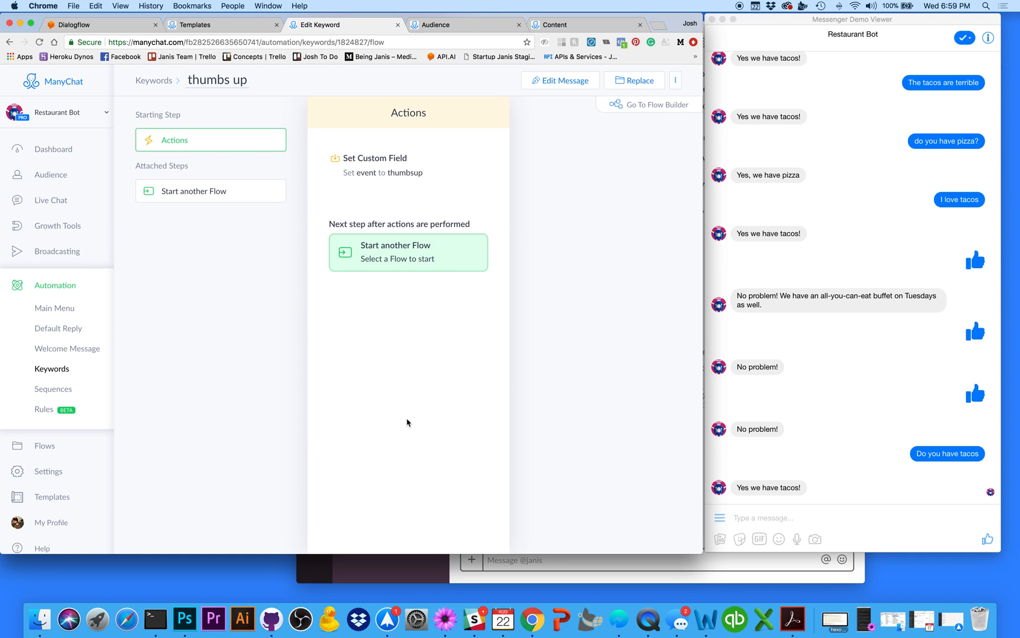
mouse_move(554, 91)
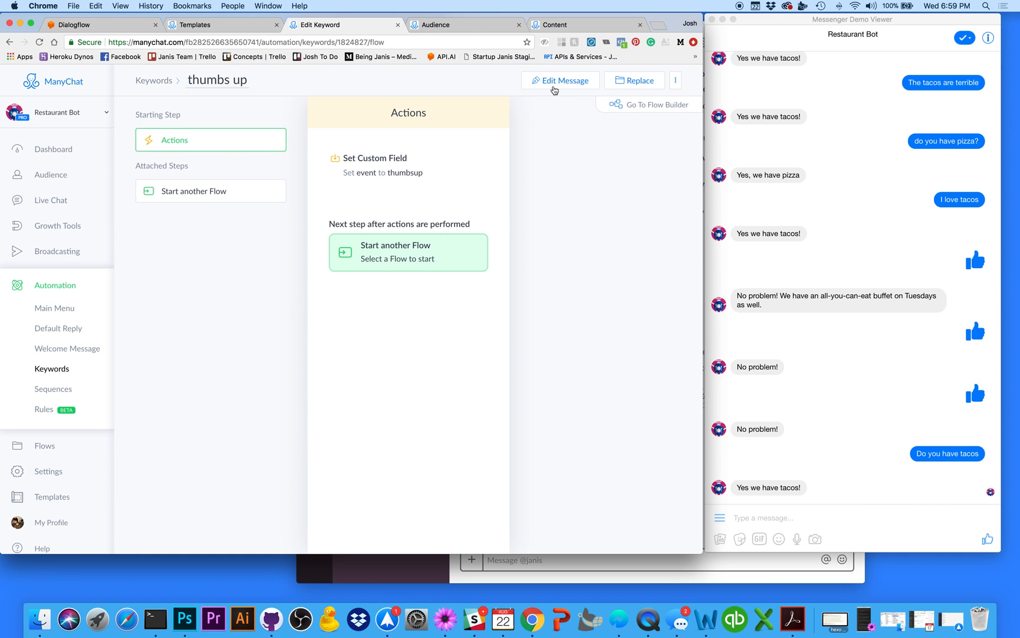
left_click(560, 80)
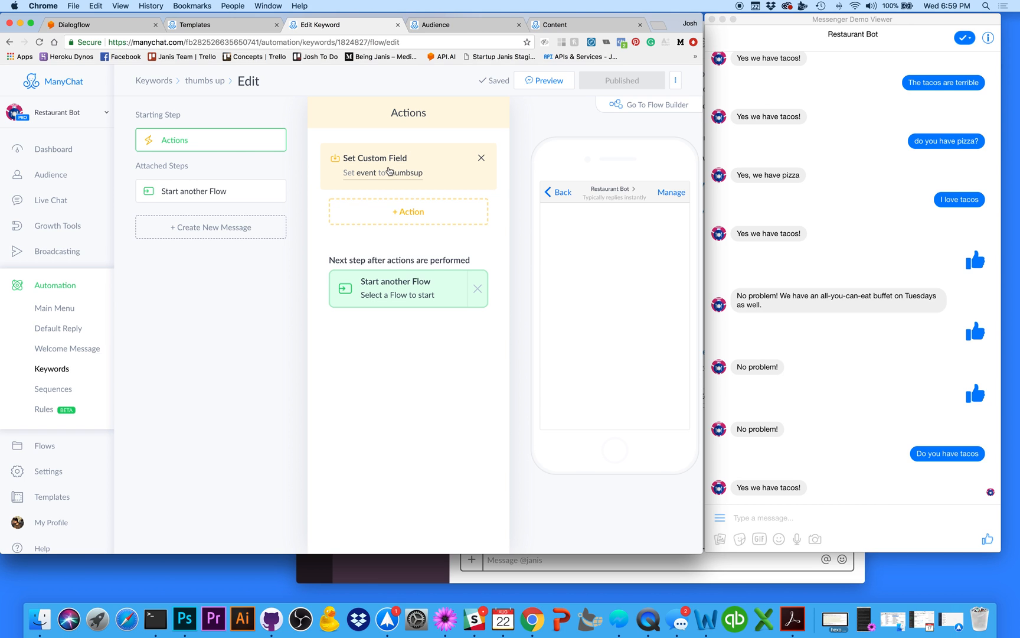
left_click(383, 167)
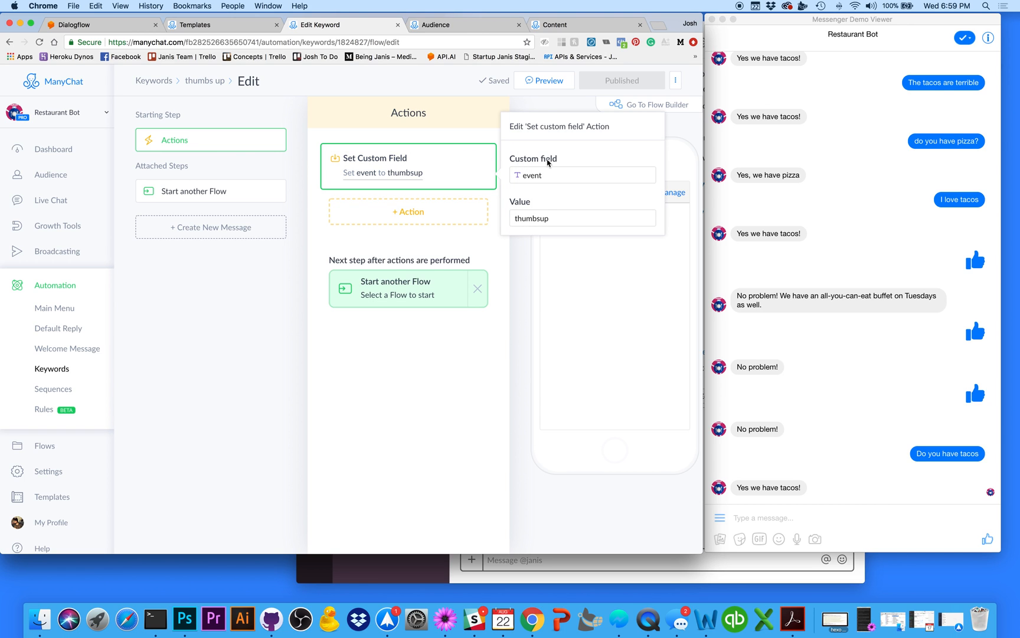
mouse_move(517, 158)
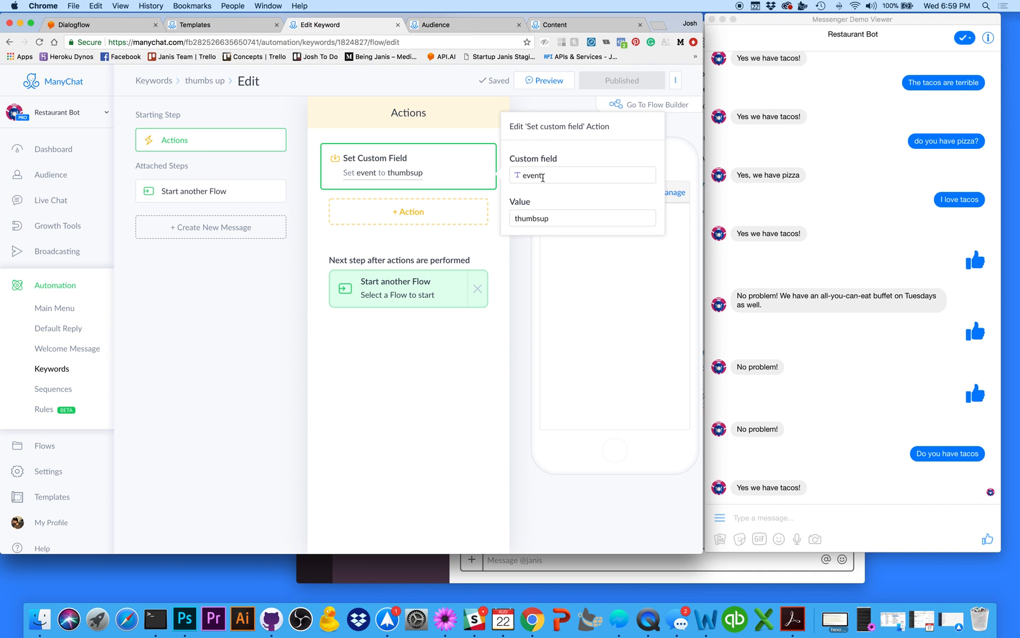
mouse_move(574, 176)
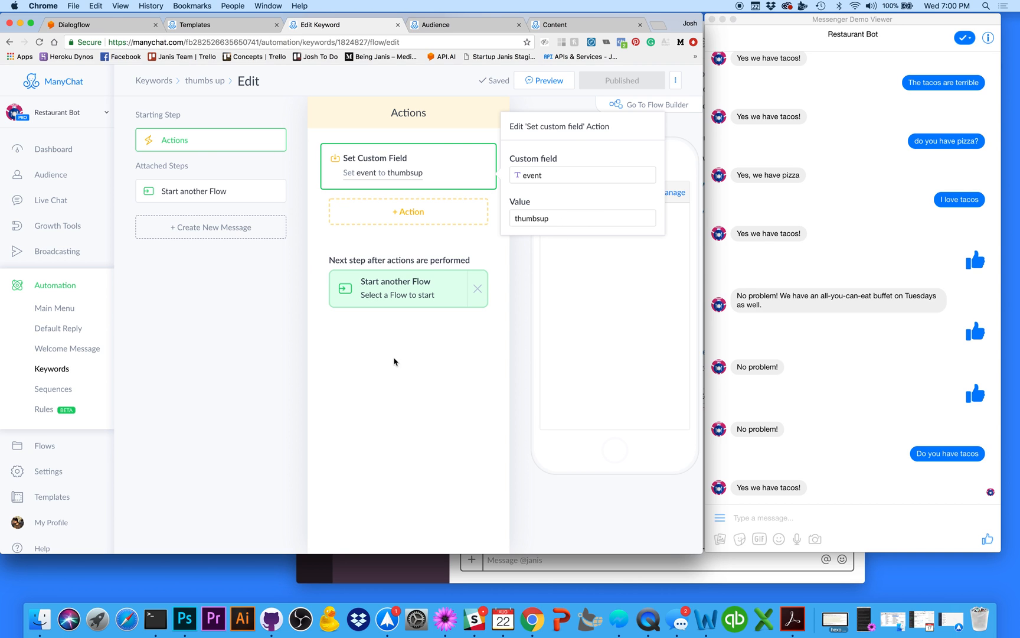
left_click(394, 361)
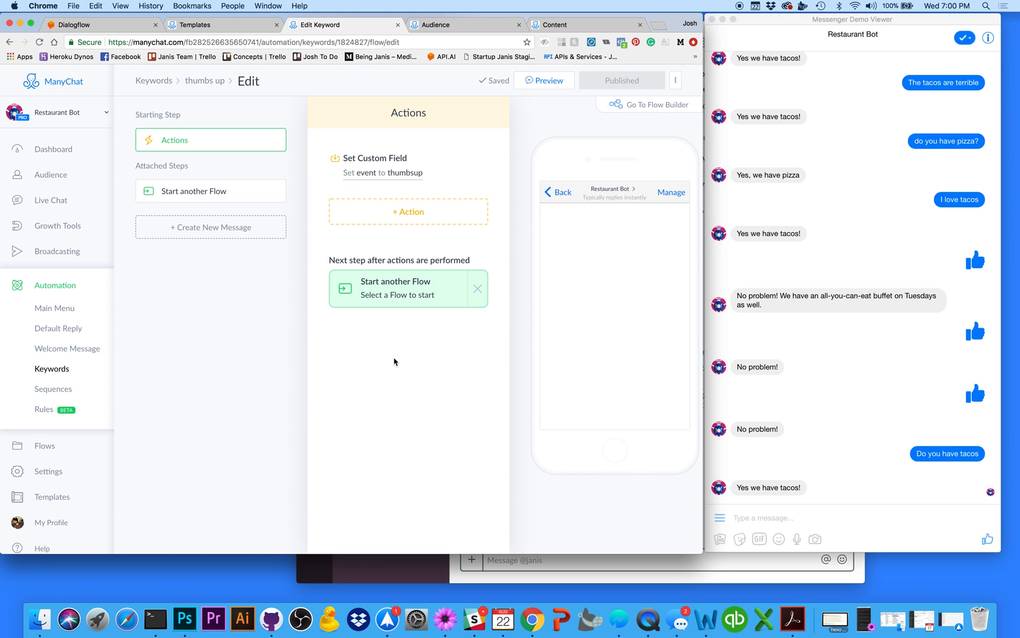
mouse_move(395, 295)
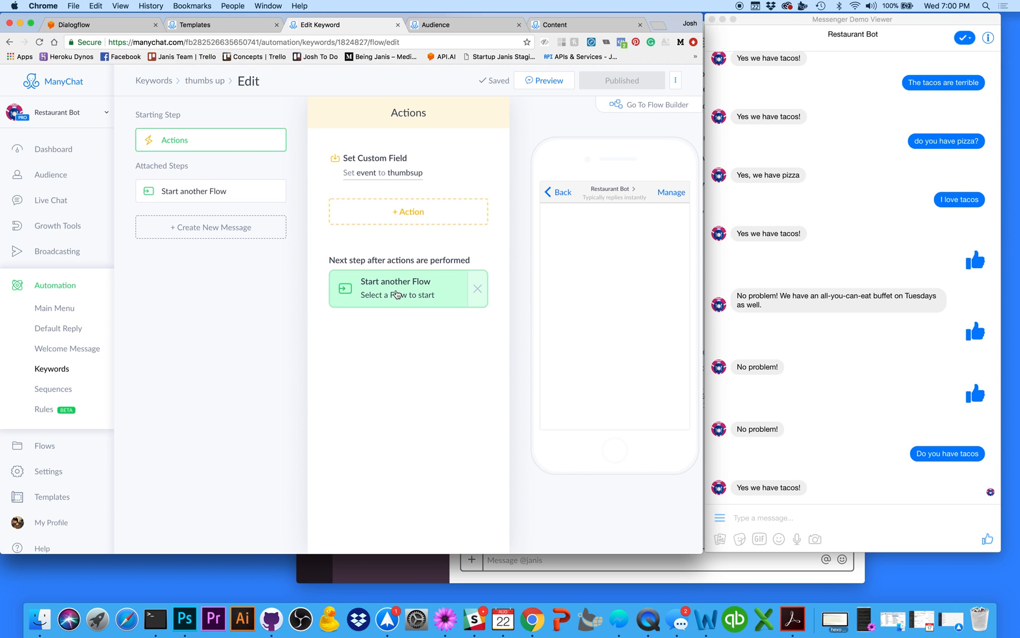
Review the Default Reply flow's dynamic content request, then switch to the Dialogflow agent
left_click(395, 288)
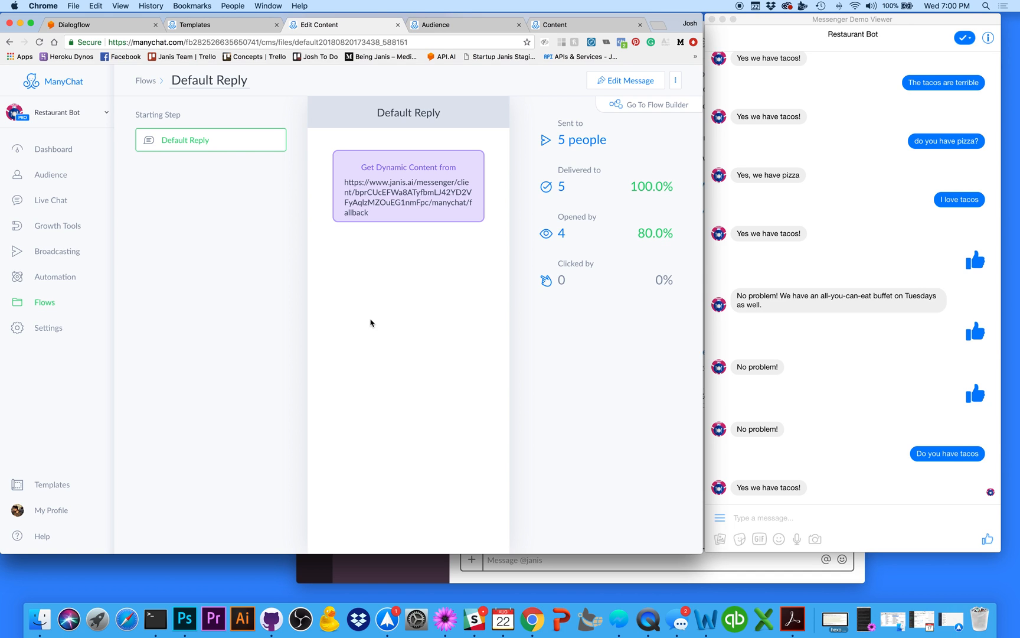
mouse_move(450, 382)
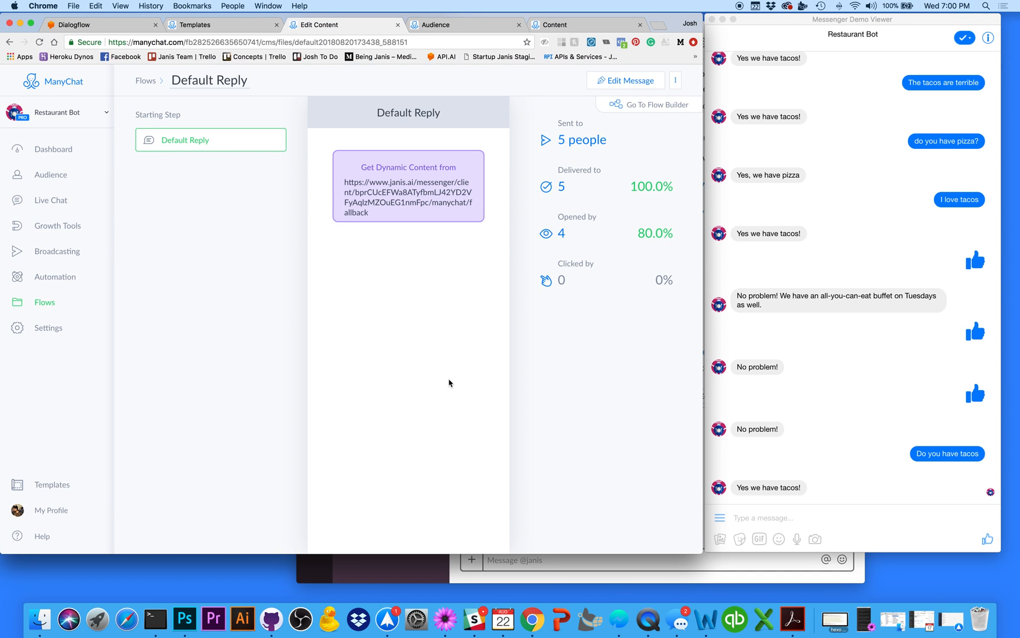
mouse_move(609, 575)
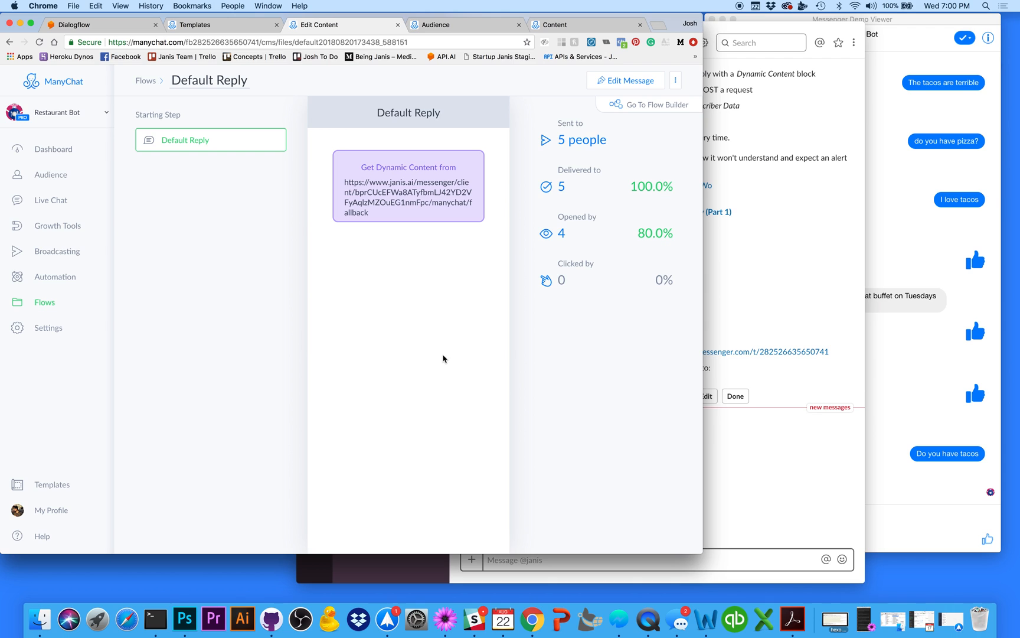
mouse_move(414, 195)
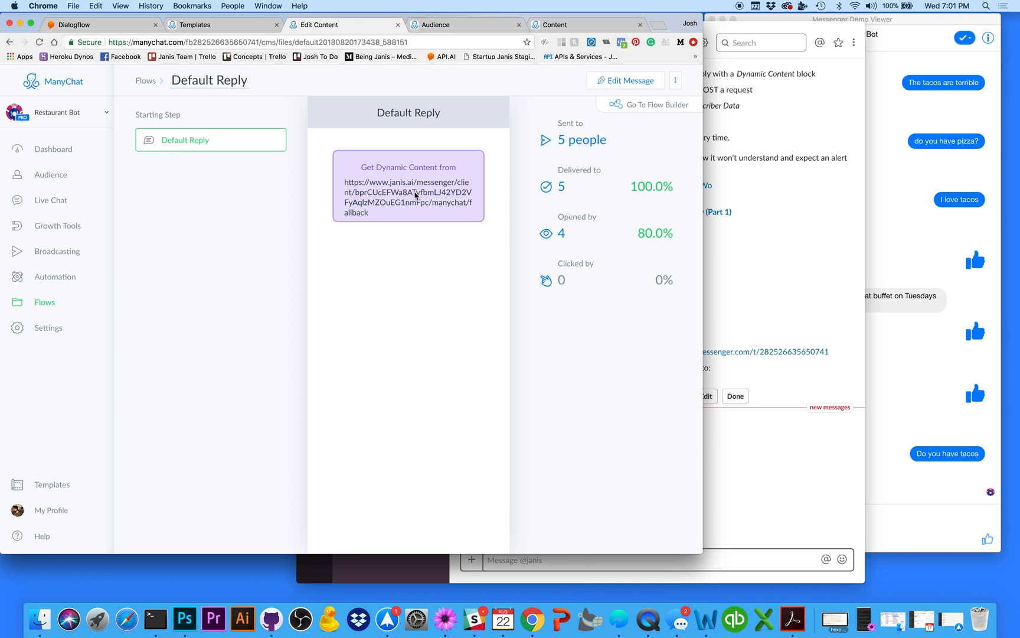
left_click(98, 24)
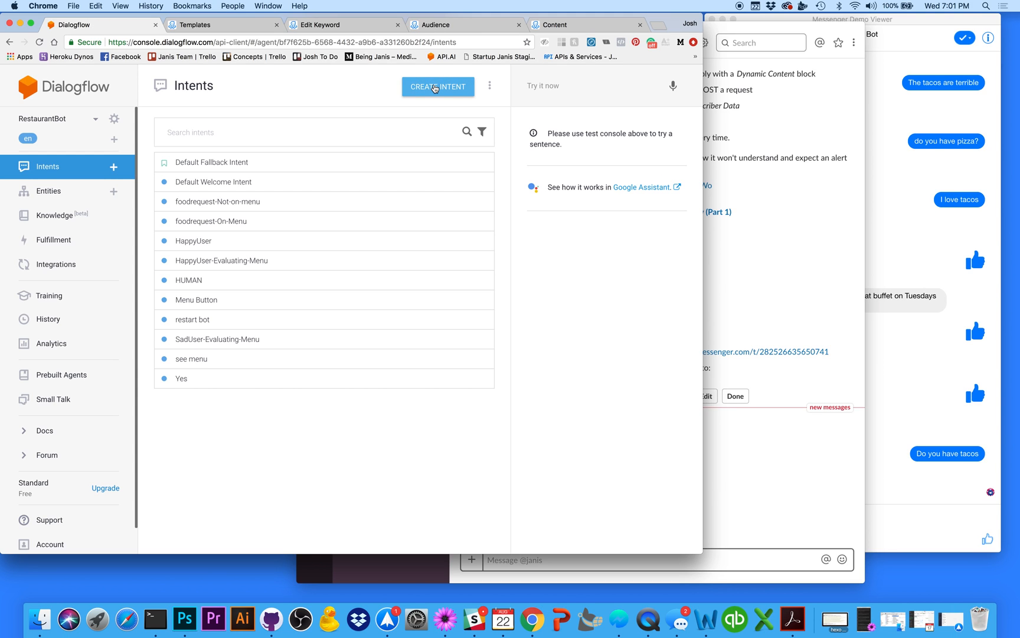
Create a new intent named ThumbsUp-test
left_click(438, 86)
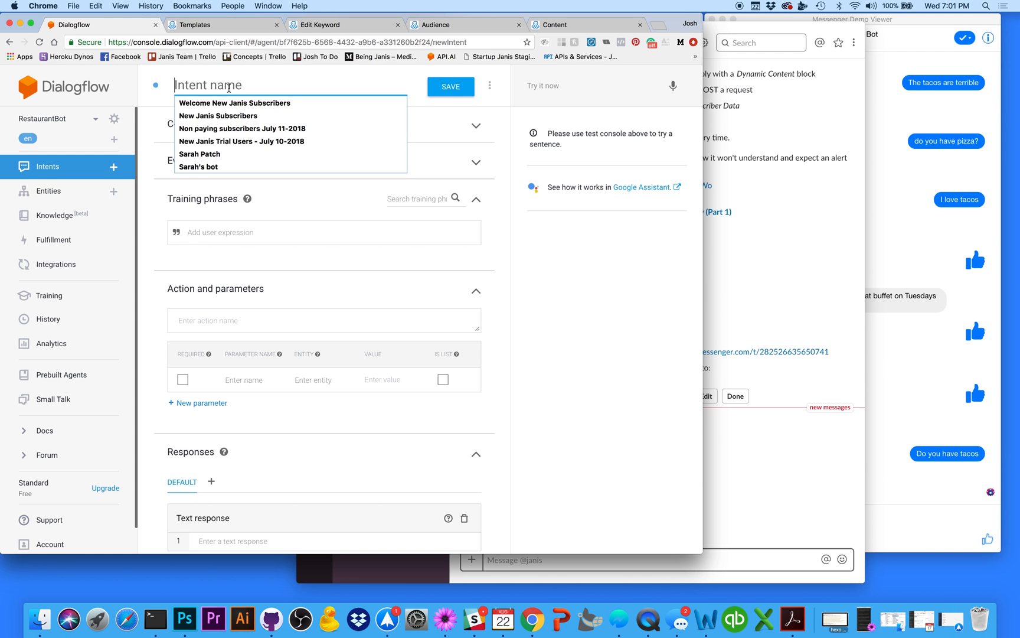
type("Thumbs")
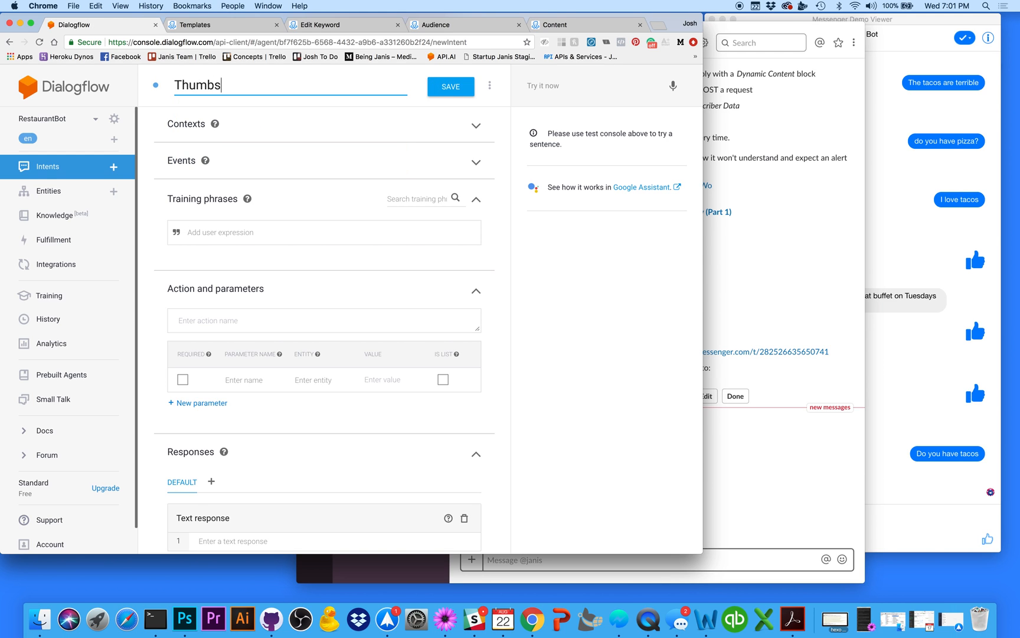
type("Up")
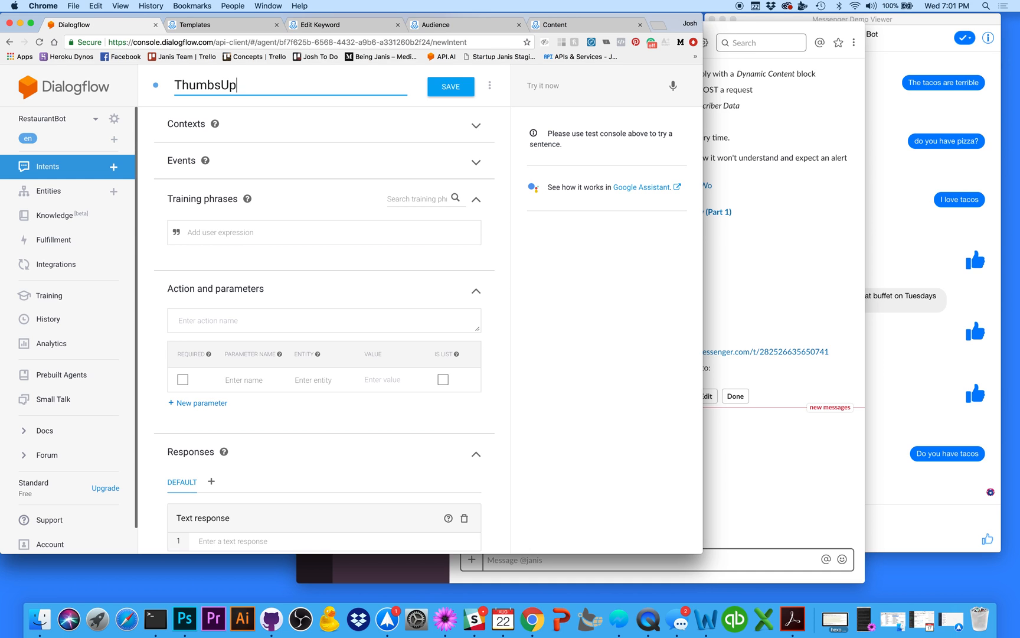
type("-test")
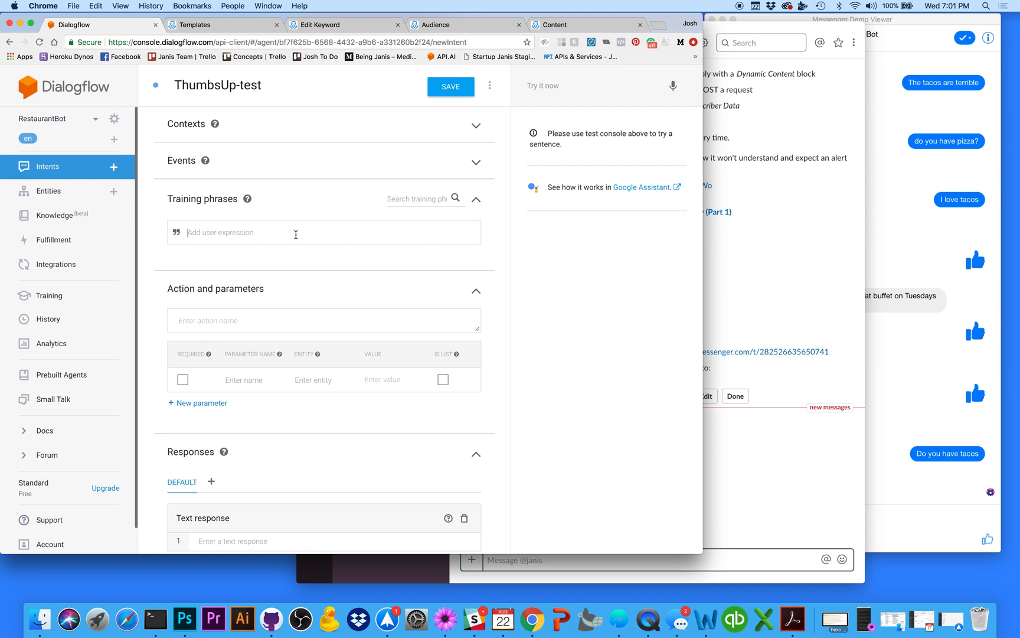
Add training phrases awesome, amazing, perfect, thanks, OK and yes
type("yes")
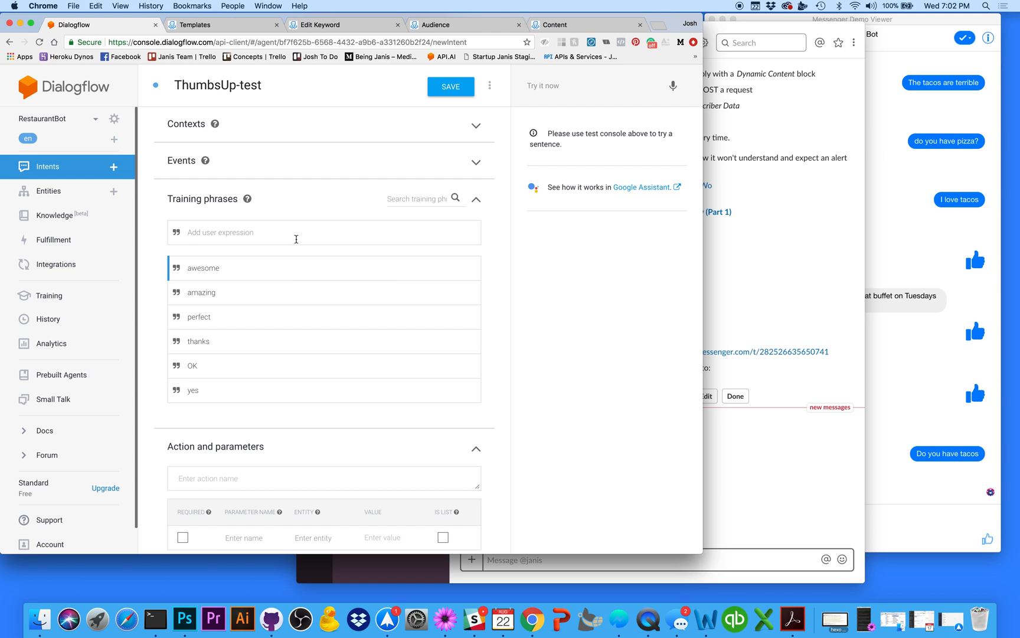
mouse_move(278, 274)
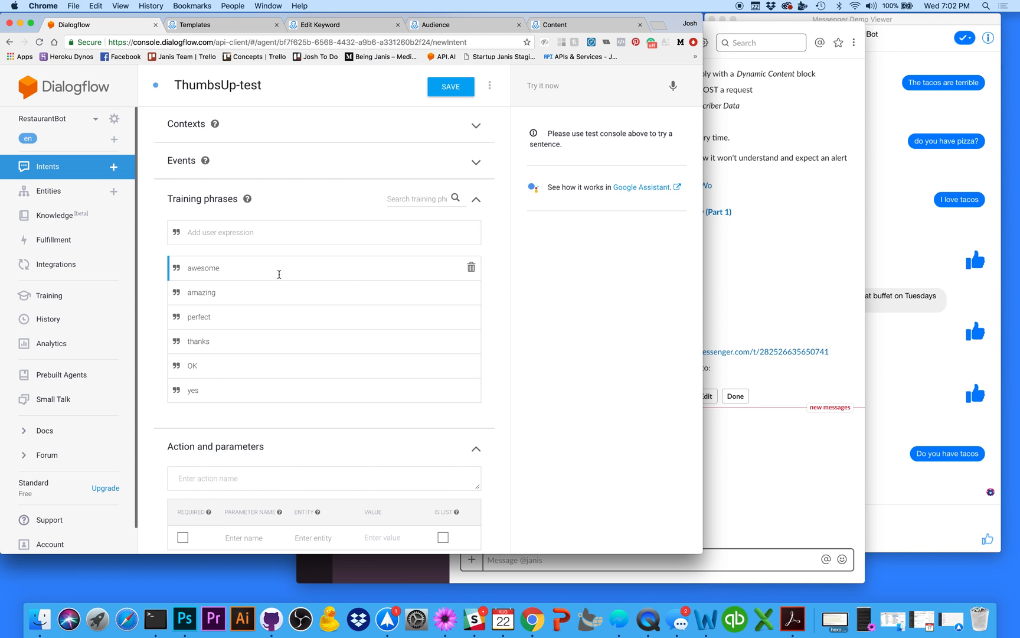
scroll("down", 3)
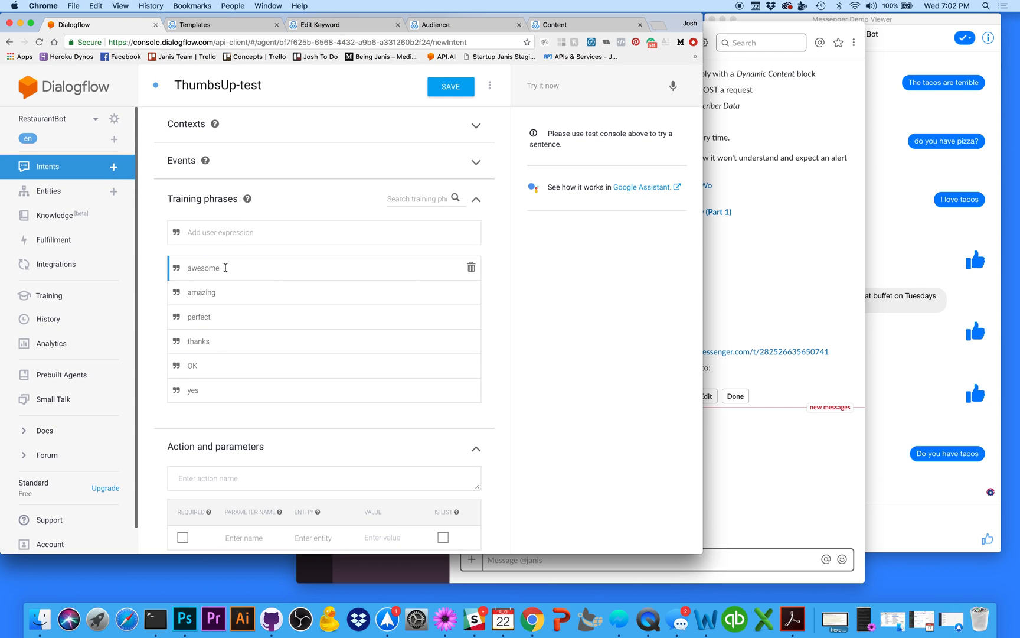
mouse_move(918, 394)
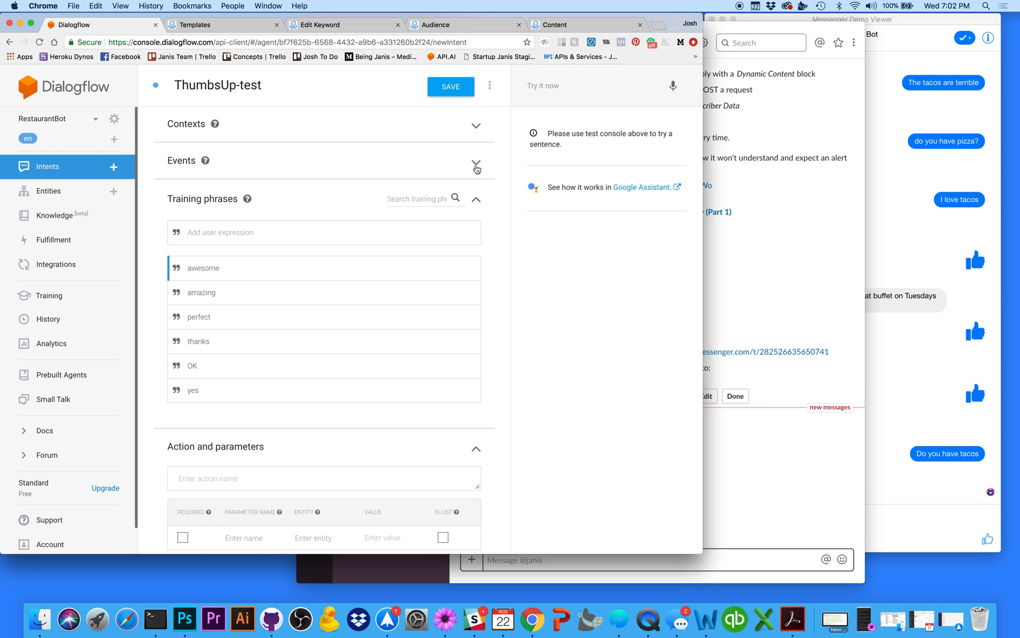
Add the event thumbsup to the ThumbsUp-test intent
left_click(476, 162)
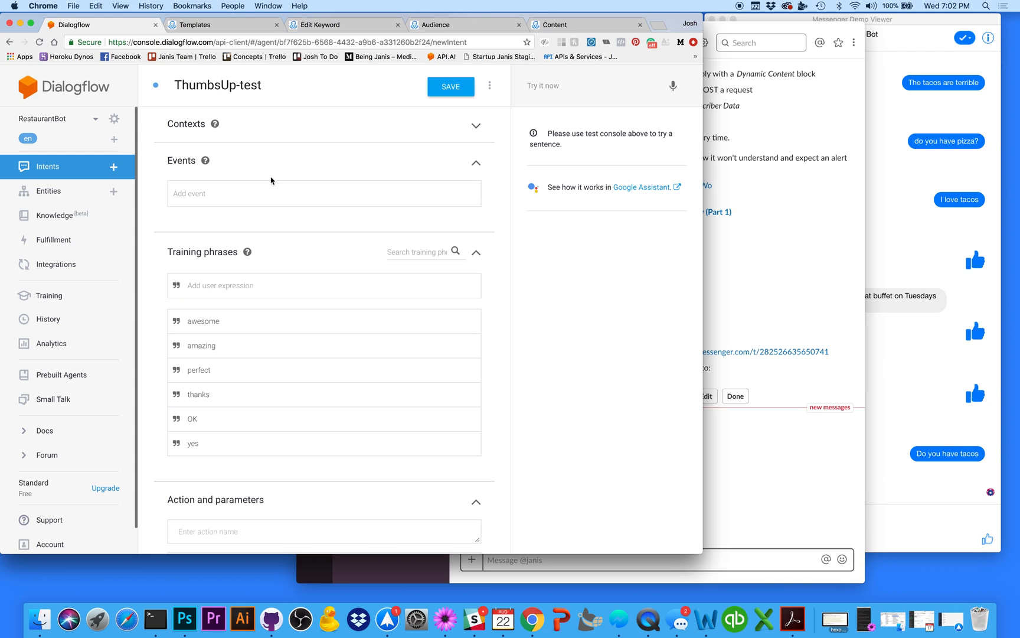
left_click(323, 194)
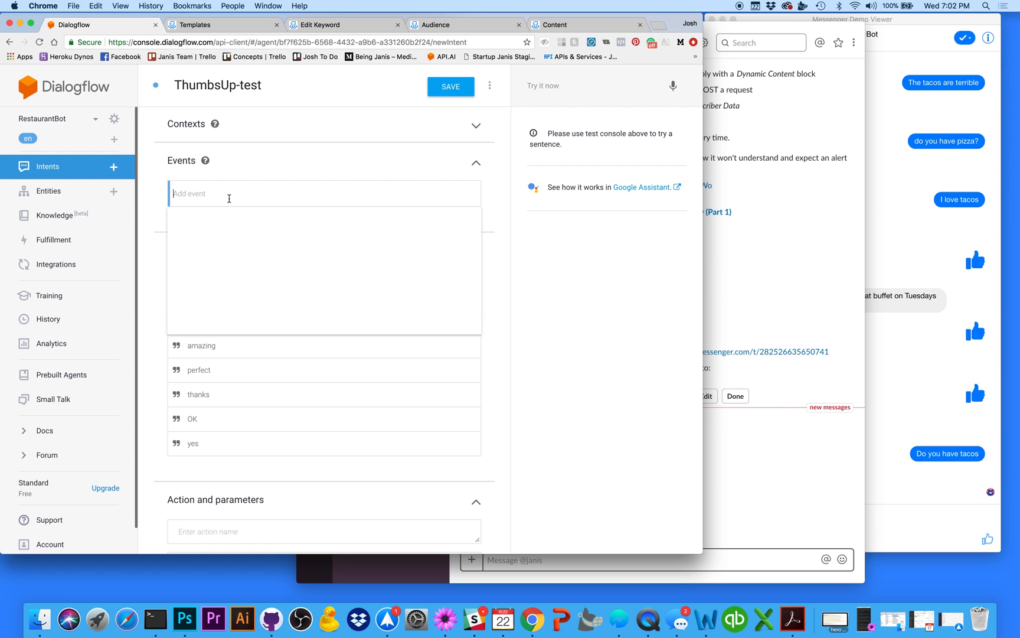
type("thum")
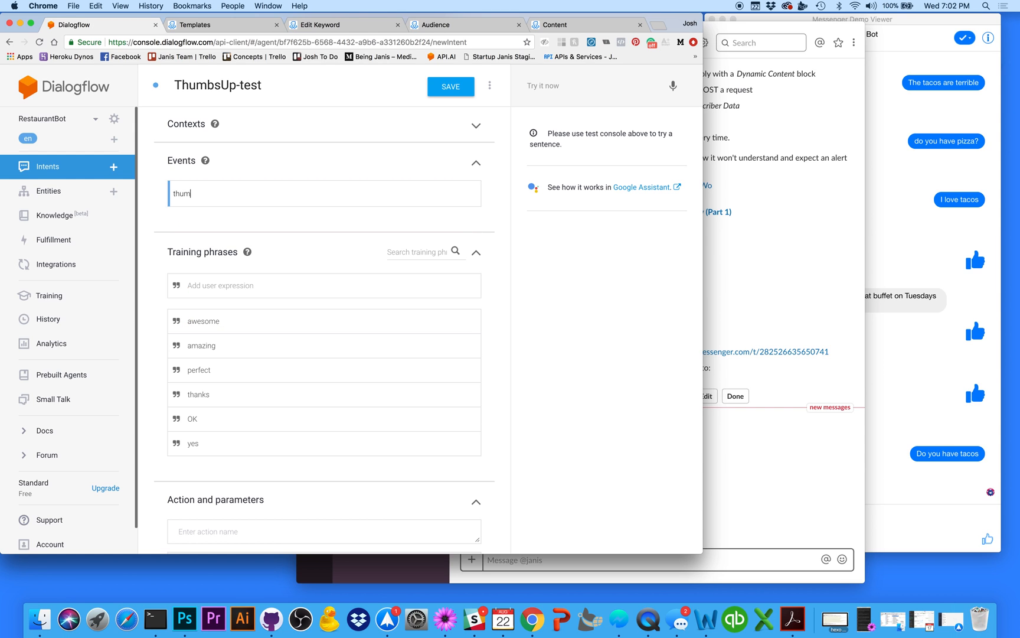
type("bsup")
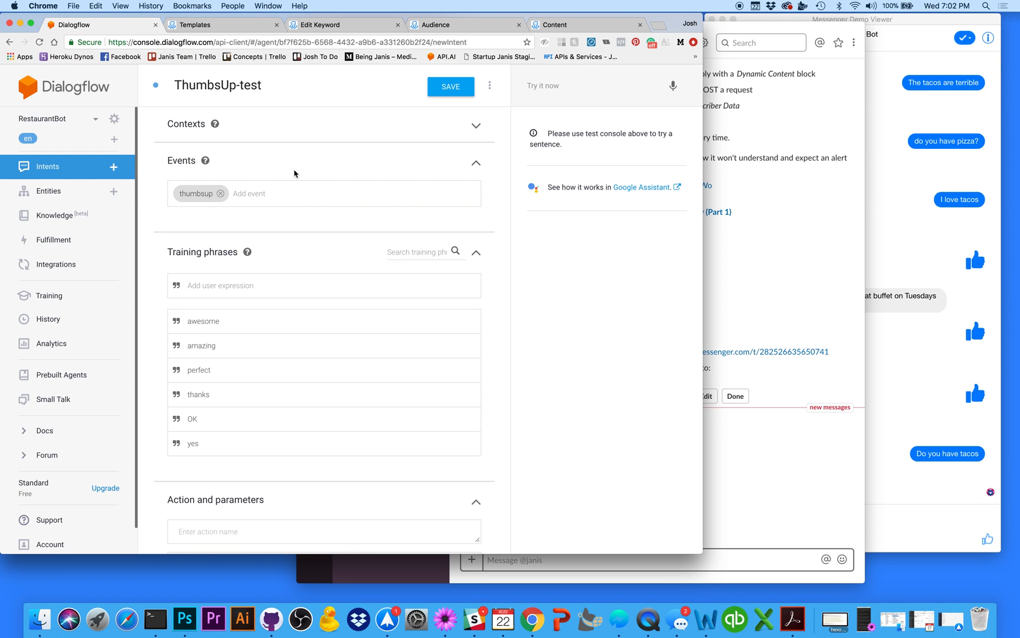
mouse_move(324, 138)
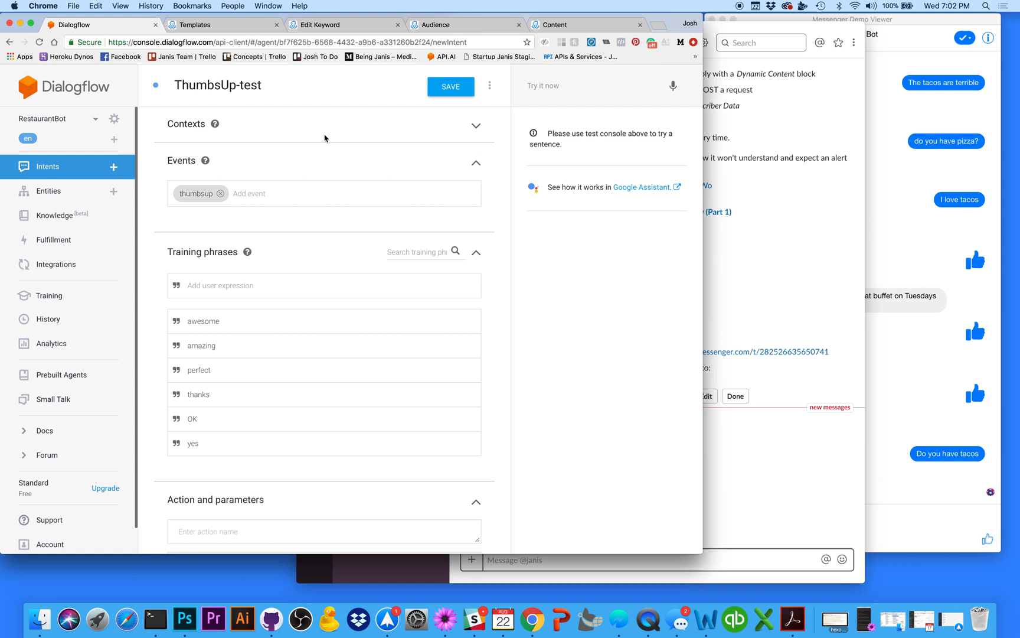
Confirm the thumbsup value in ManyChat's Edit Keyword tab and return to Dialogflow
left_click(321, 24)
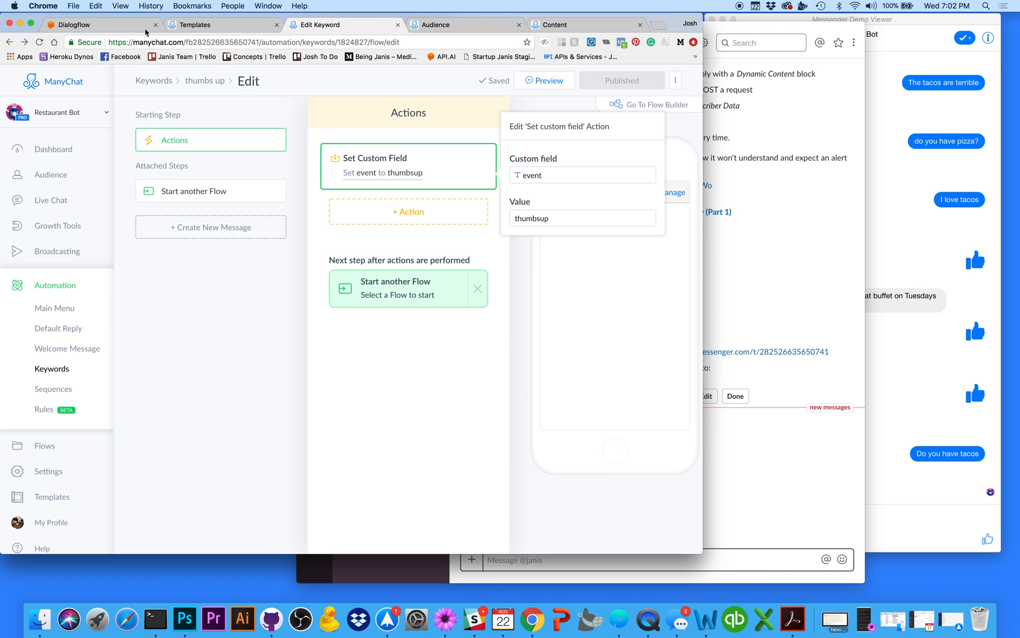
left_click(72, 24)
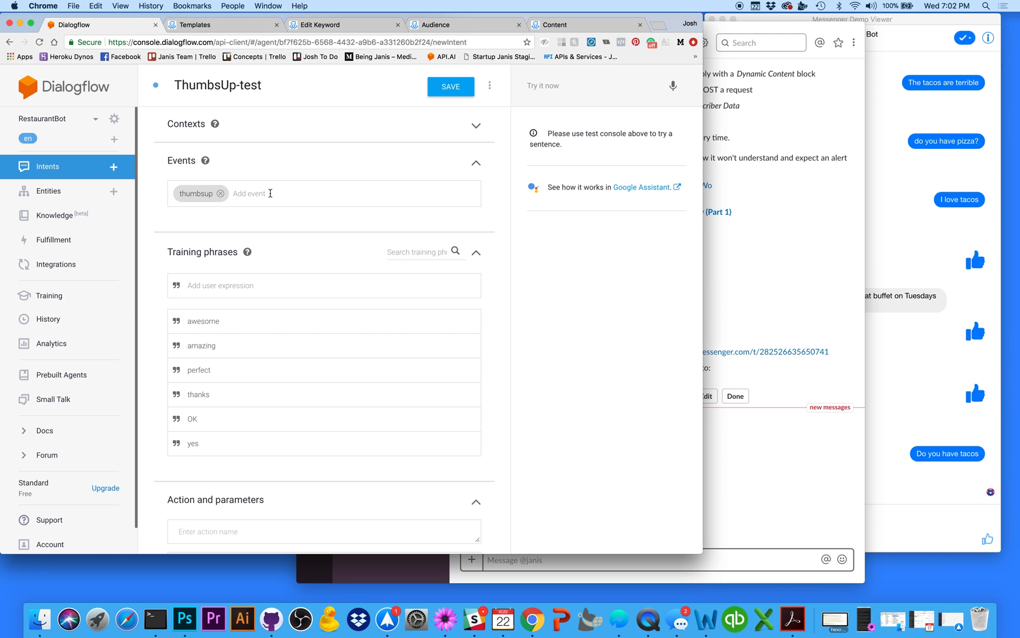
Enter text responses Thanks, Cool, Got it! and Right on! for the intent
scroll("down", 3)
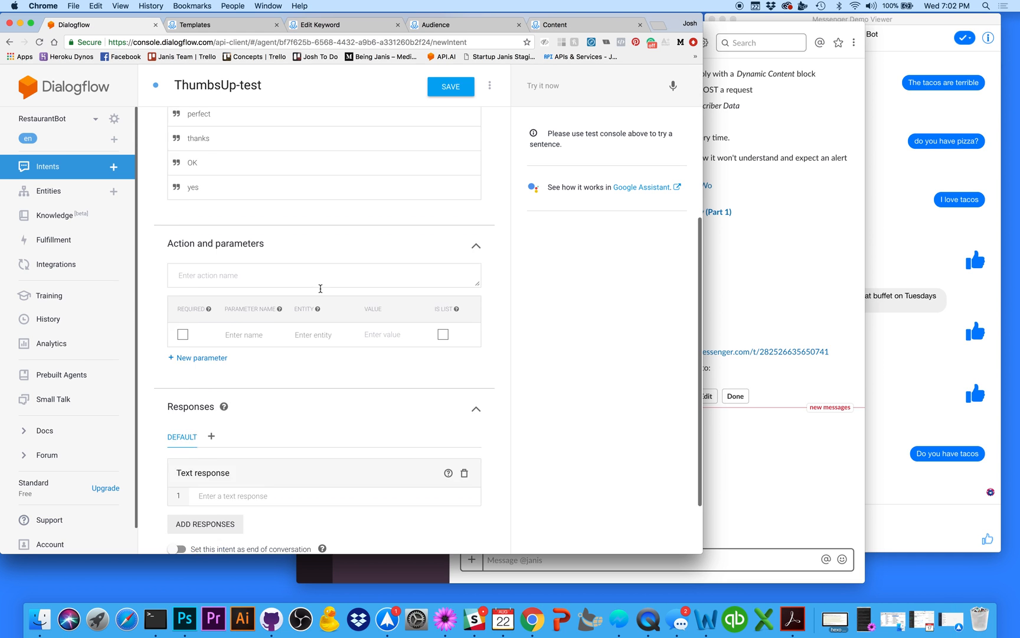
scroll("down", 3)
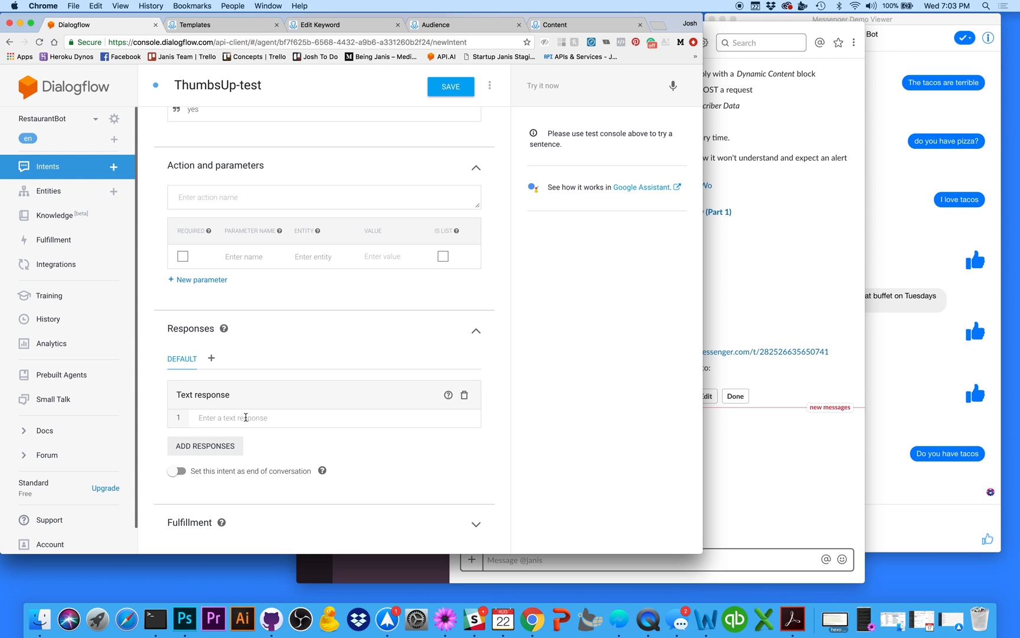
type("T")
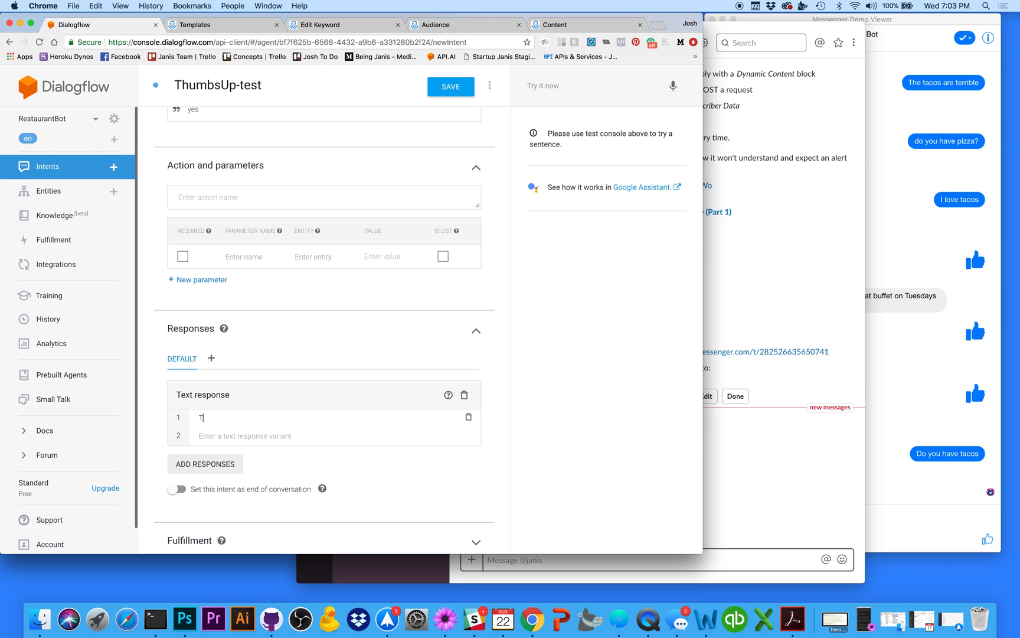
type("hanks")
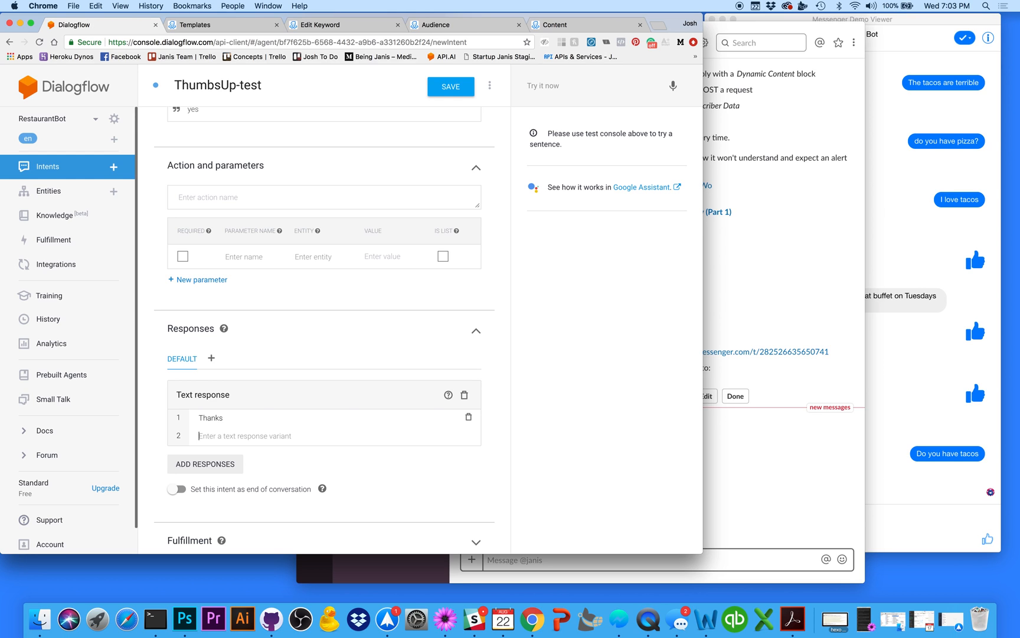
type("Cool")
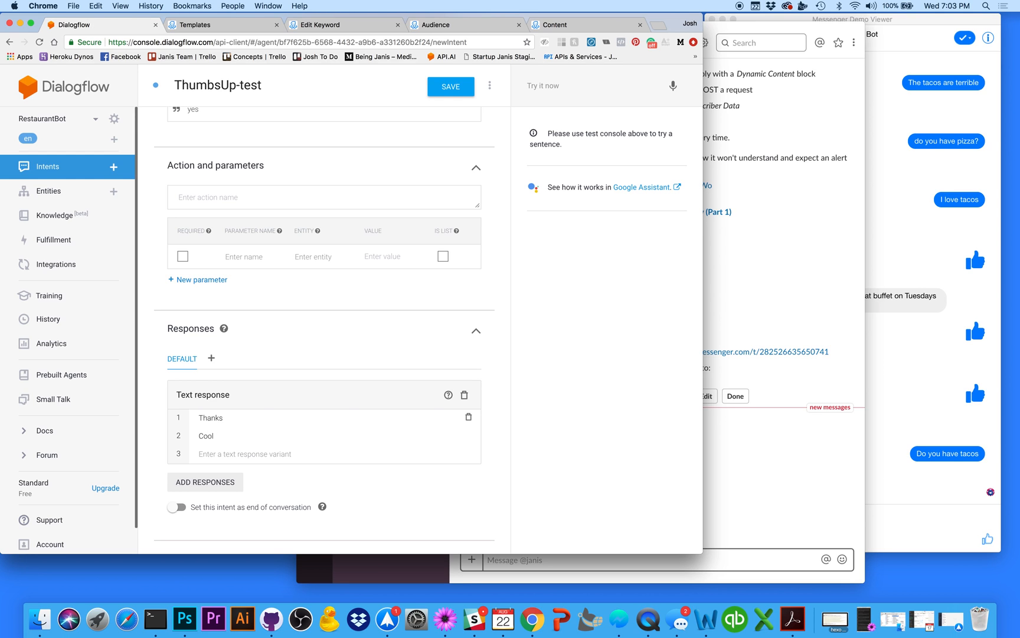
type("Got")
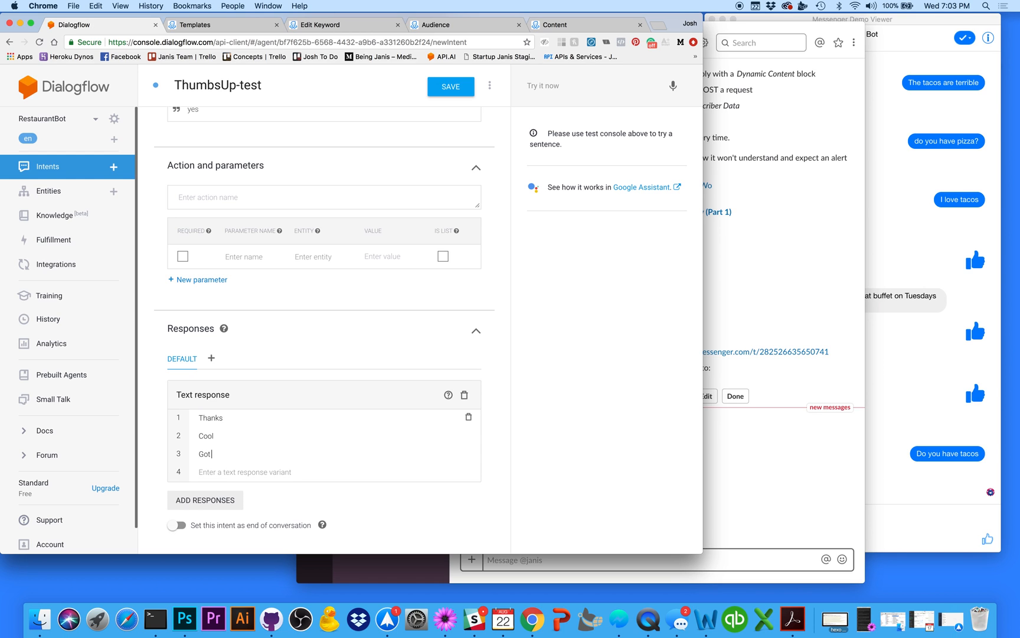
type("it!")
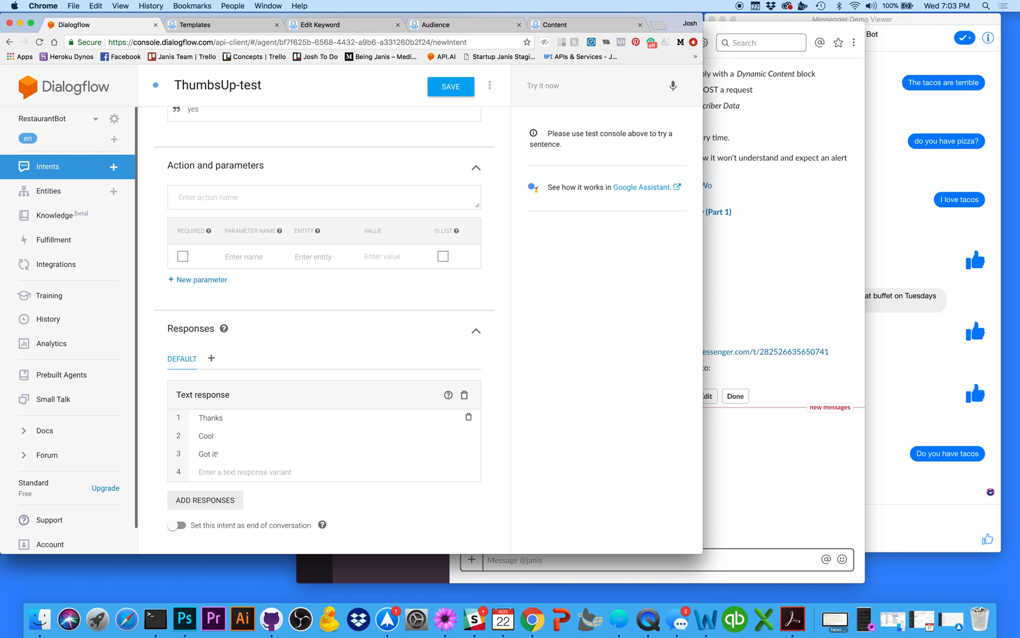
type("Right on!")
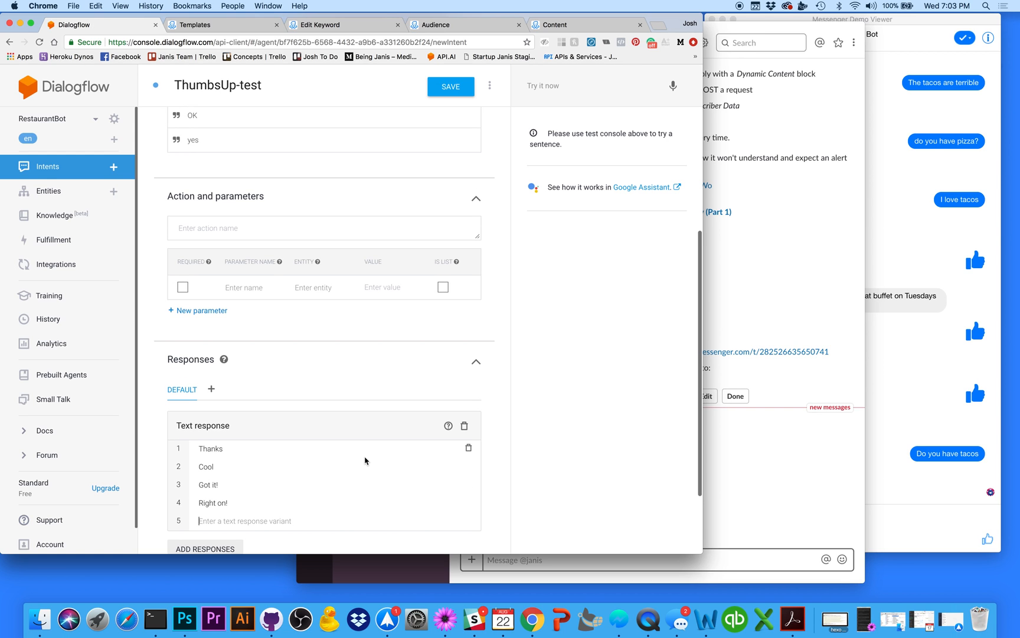
scroll("down", 3)
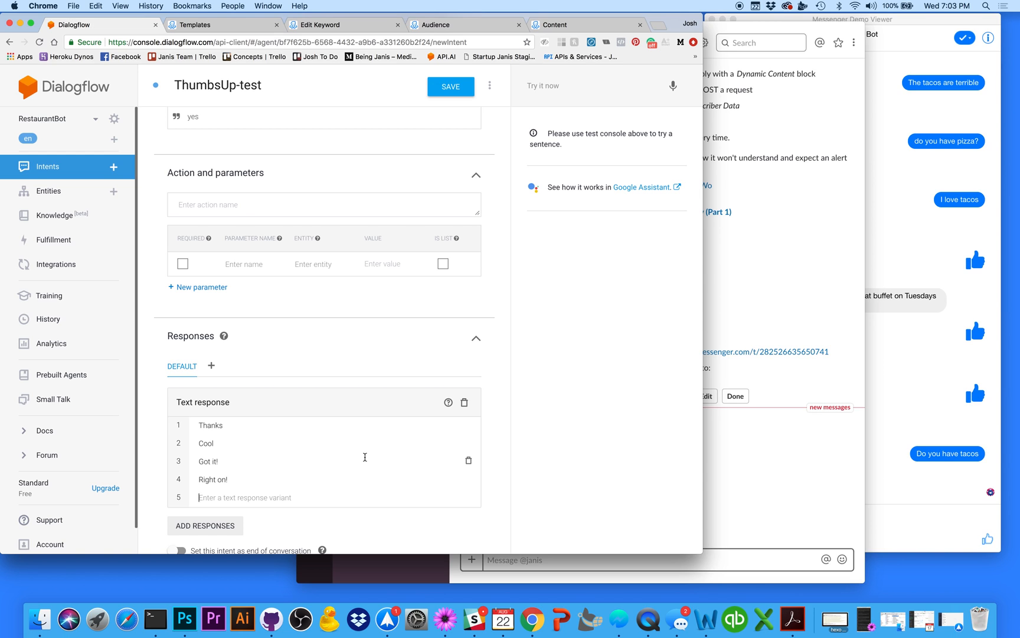
Save the ThumbsUp-test intent and let agent training complete
left_click(450, 87)
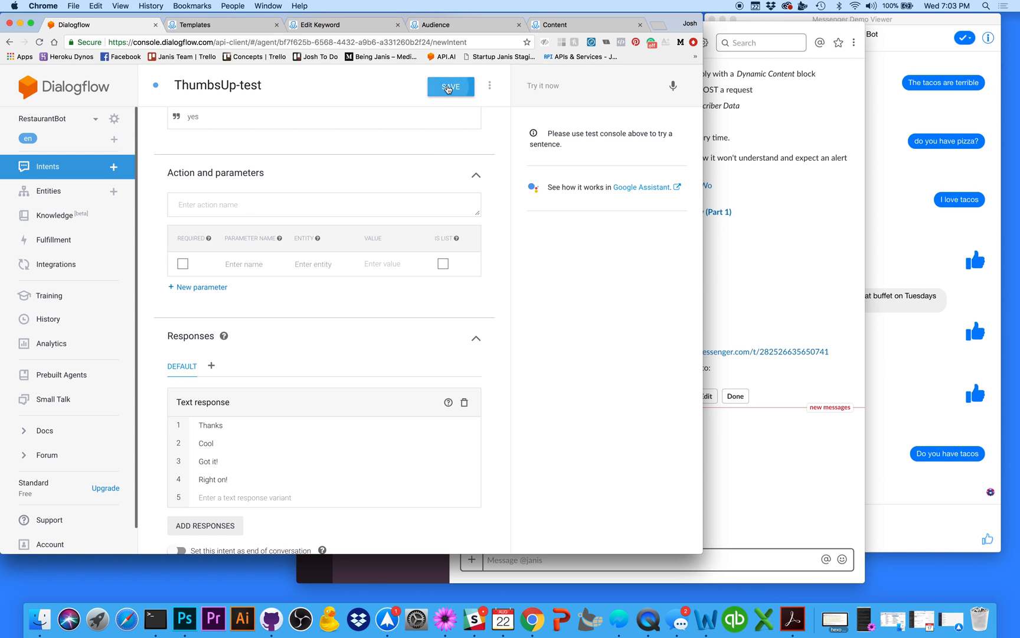
left_click(449, 86)
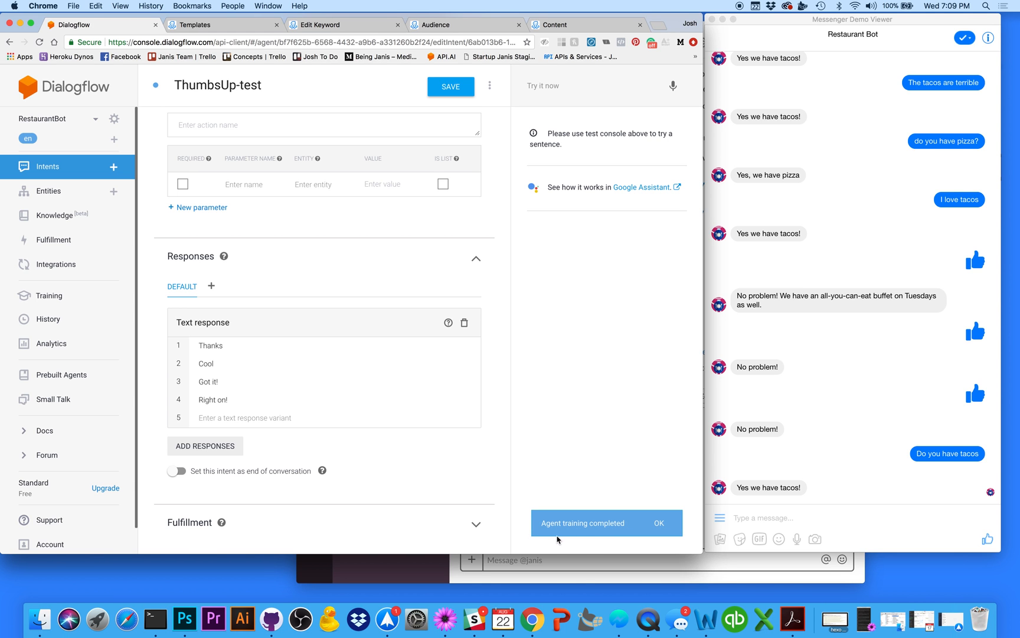
mouse_move(788, 541)
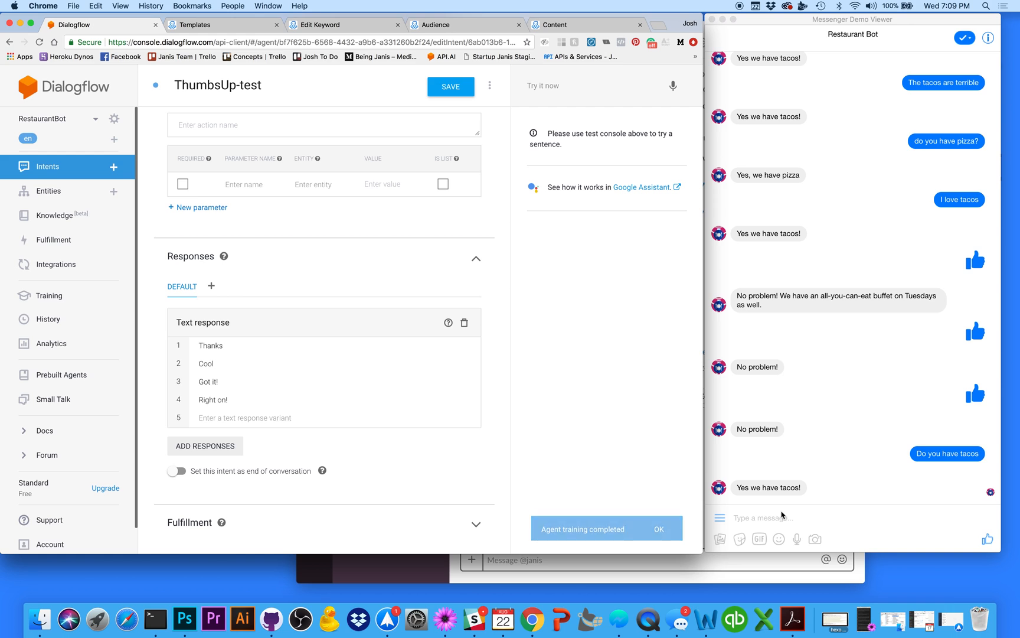
Send thumbs-ups to Restaurant Bot in Messenger and see its Right on!, Cool, Got it! replies
left_click(781, 518)
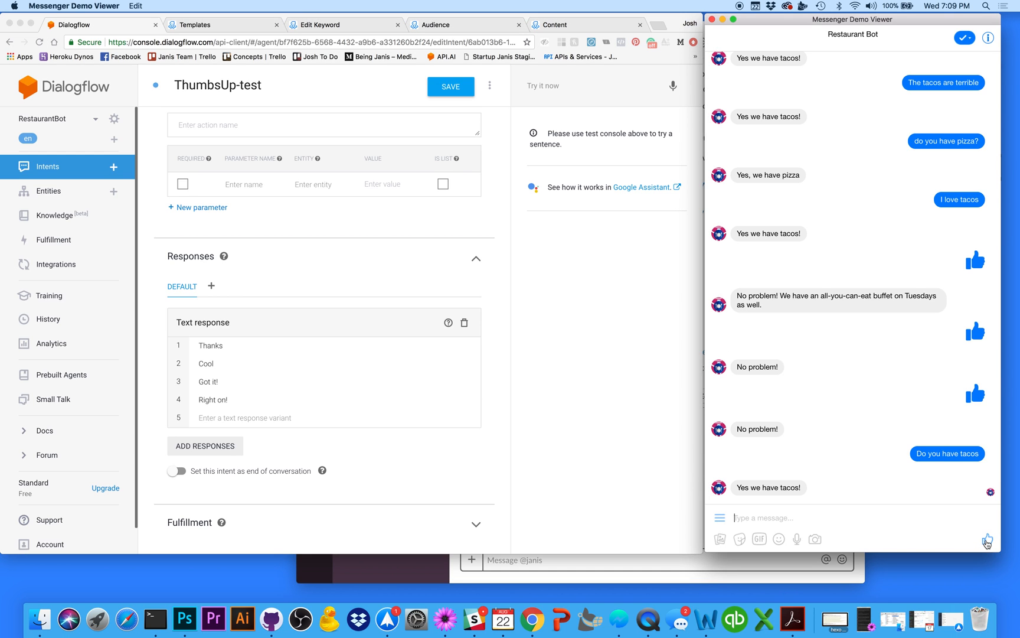
scroll("down", 3)
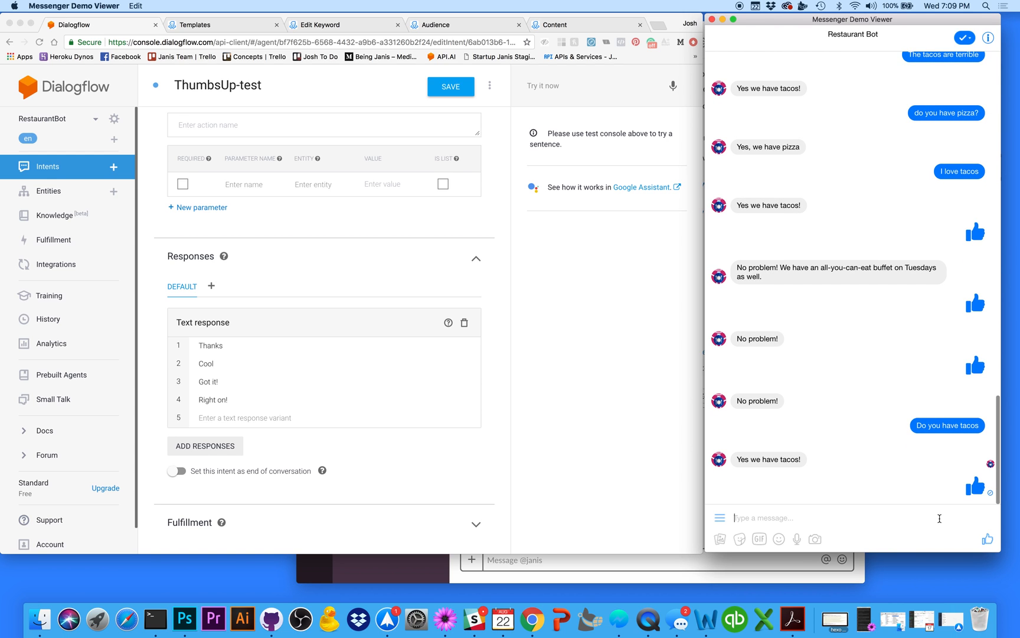
scroll("down", 3)
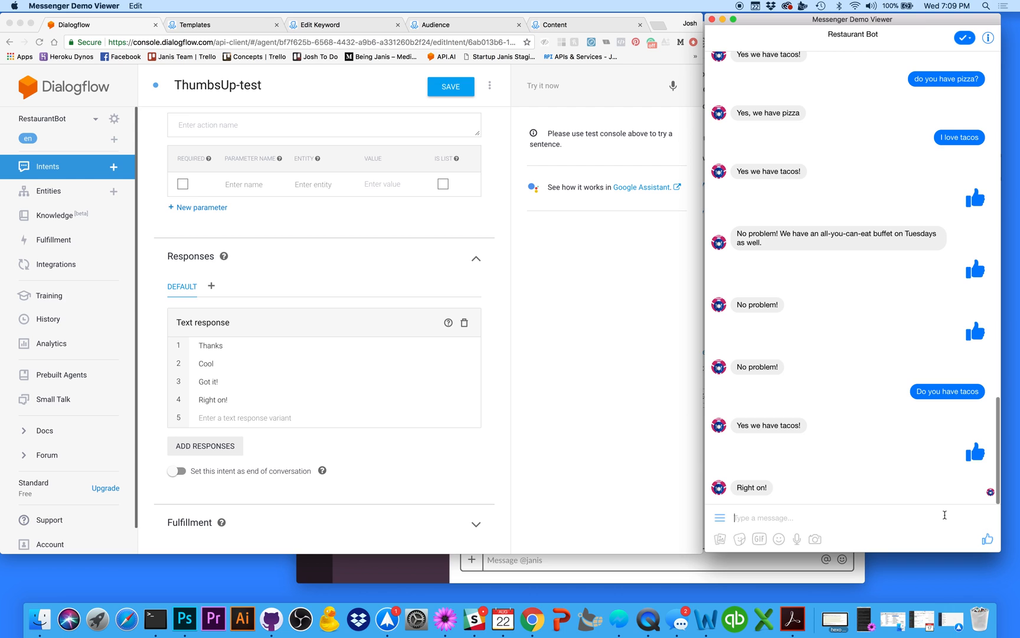
scroll("down", 3)
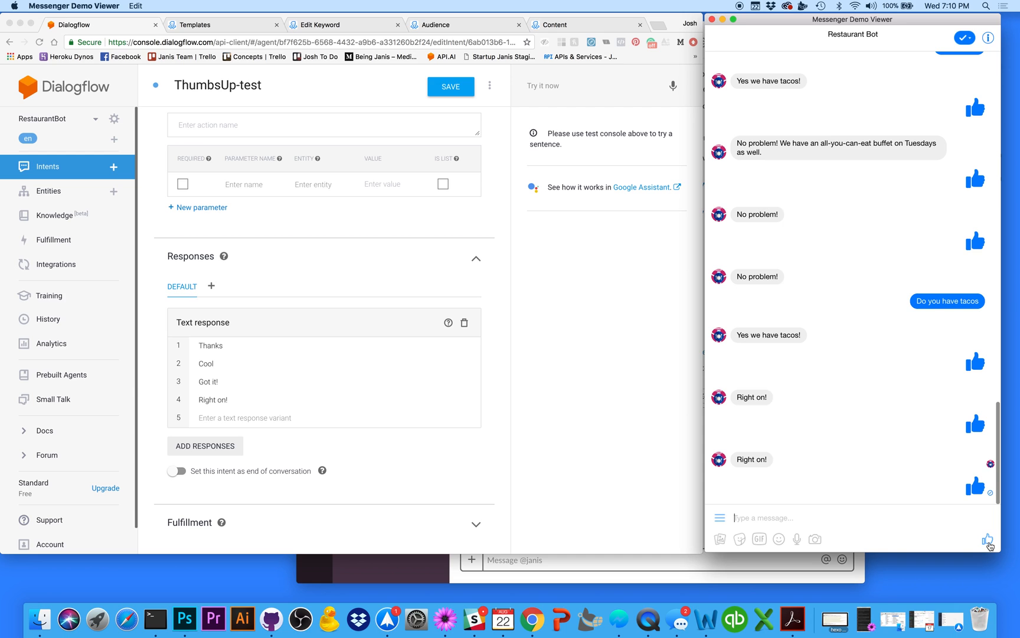
scroll("down", 3)
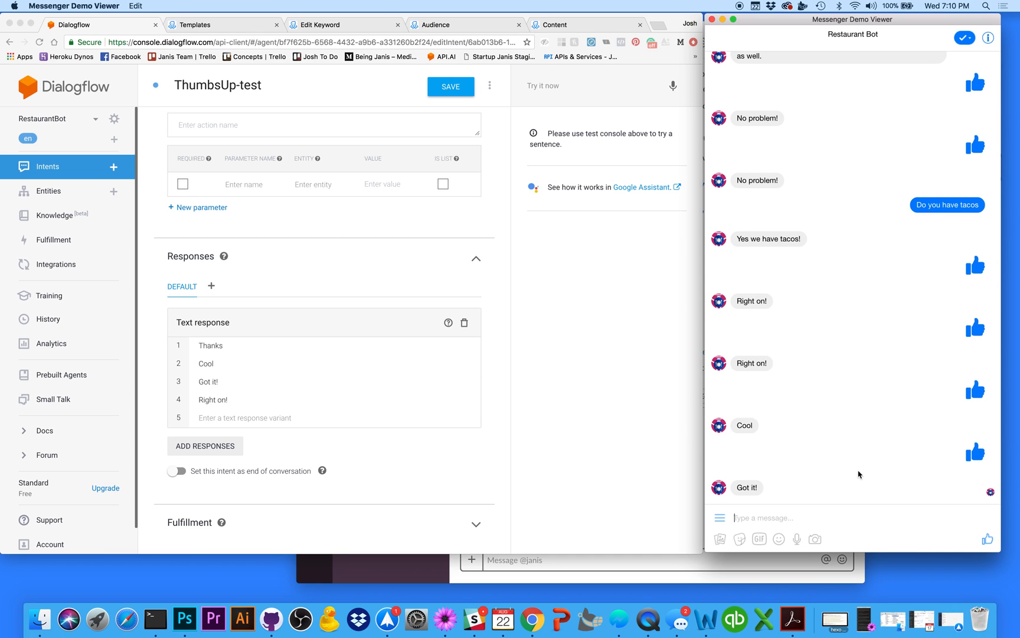
mouse_move(894, 438)
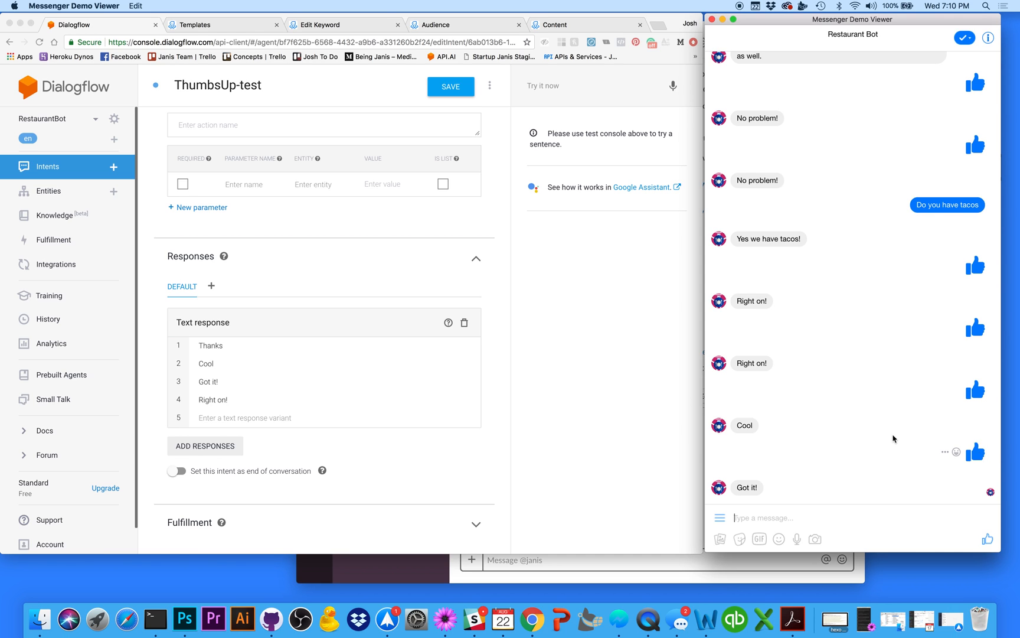
mouse_move(862, 427)
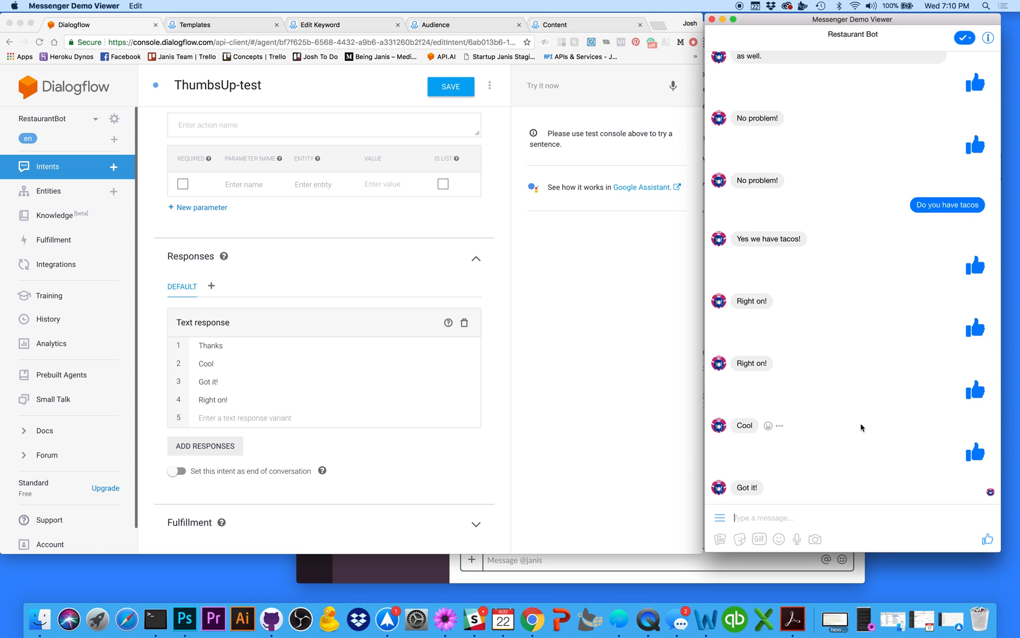
mouse_move(956, 452)
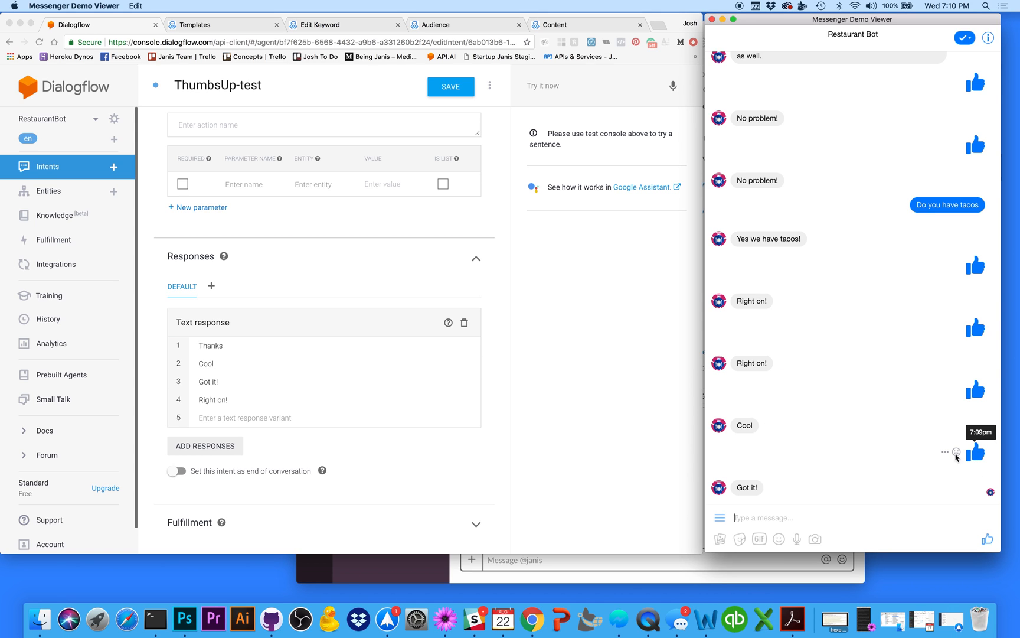
mouse_move(862, 296)
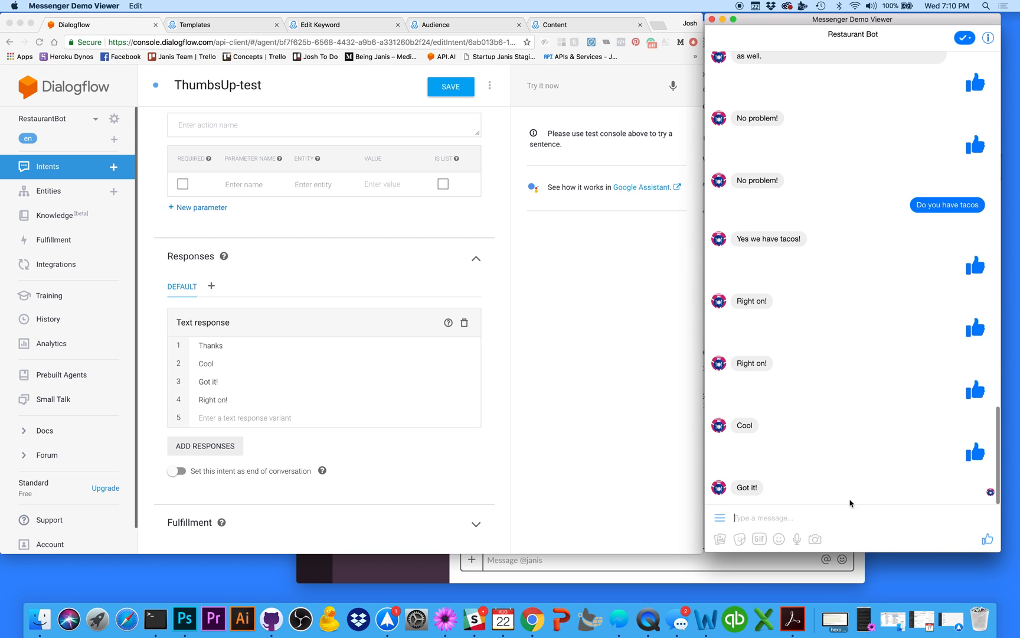
mouse_move(981, 456)
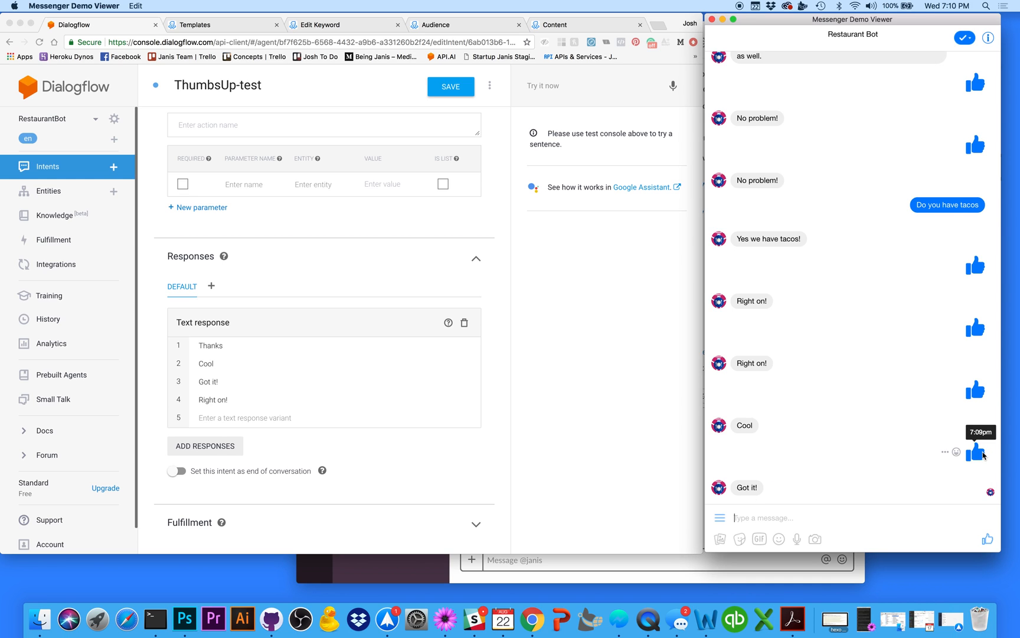
mouse_move(855, 335)
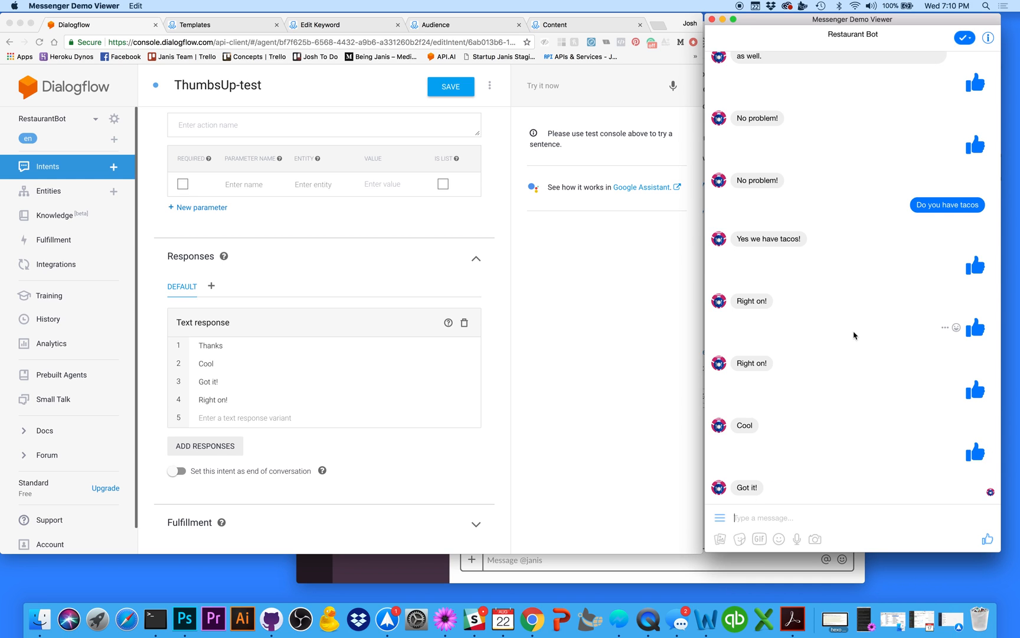